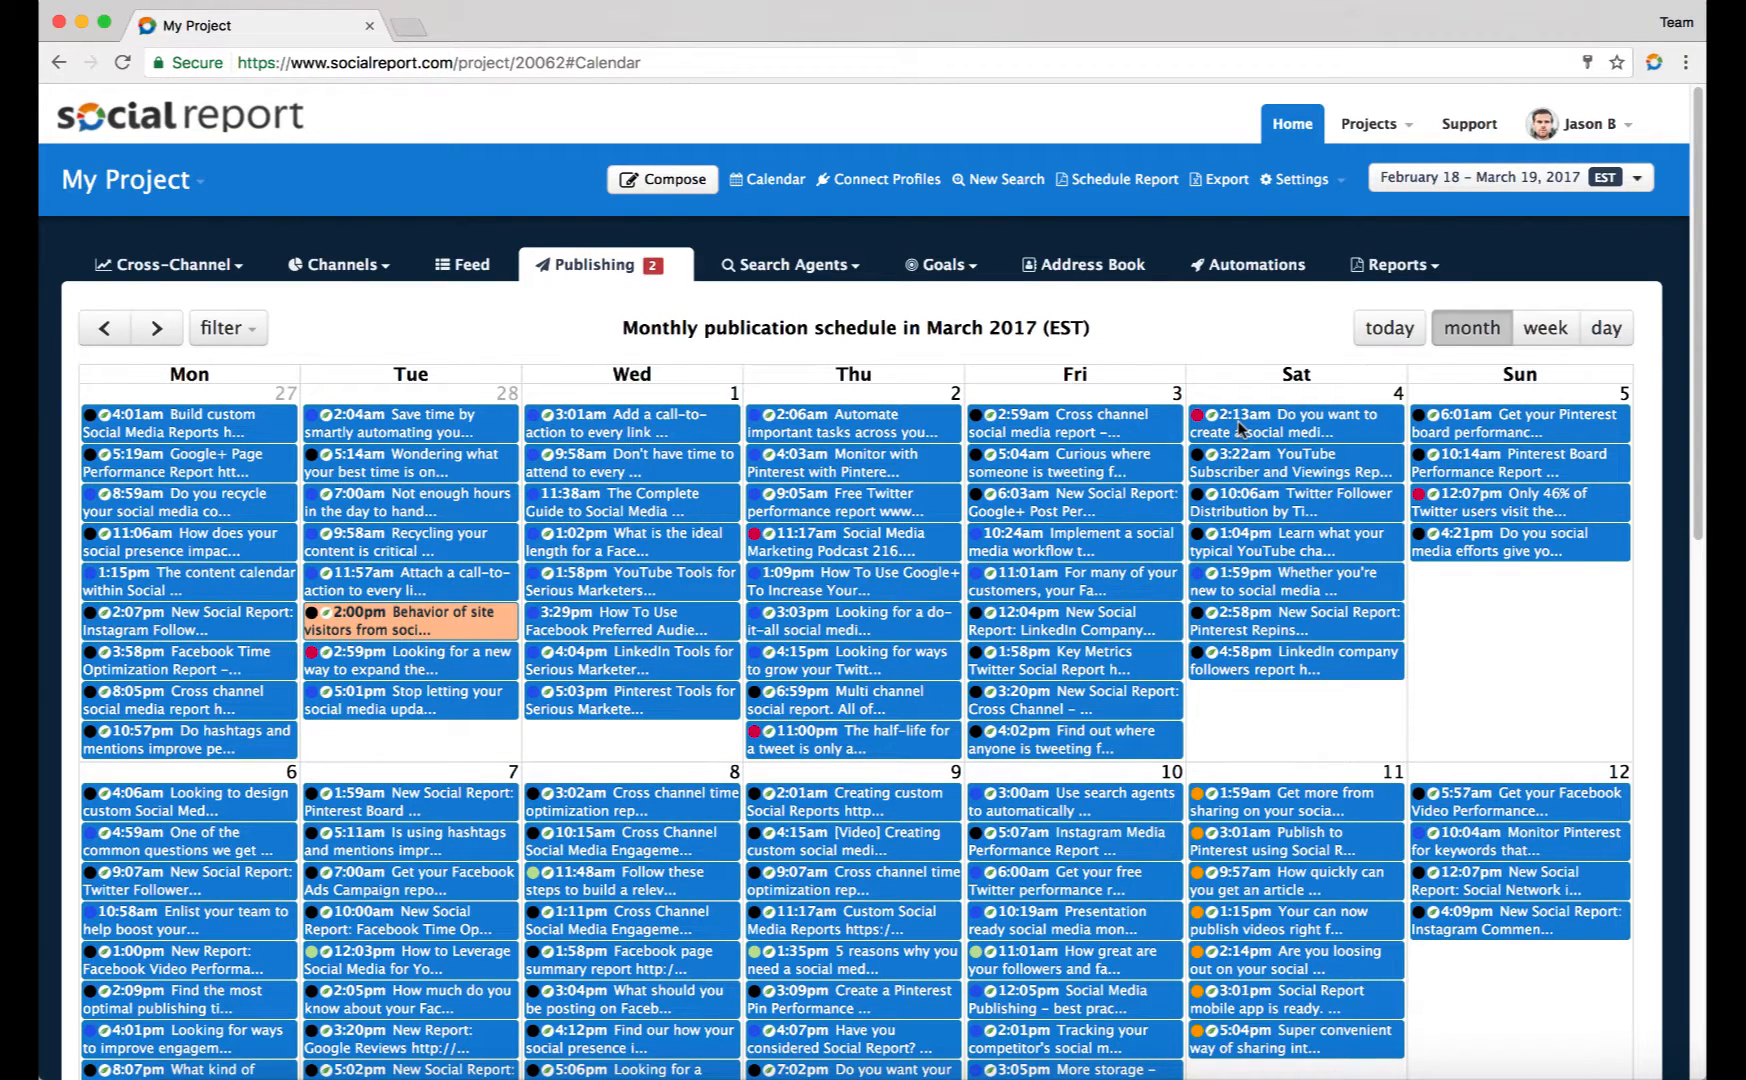
pyautogui.moveTo(642, 303)
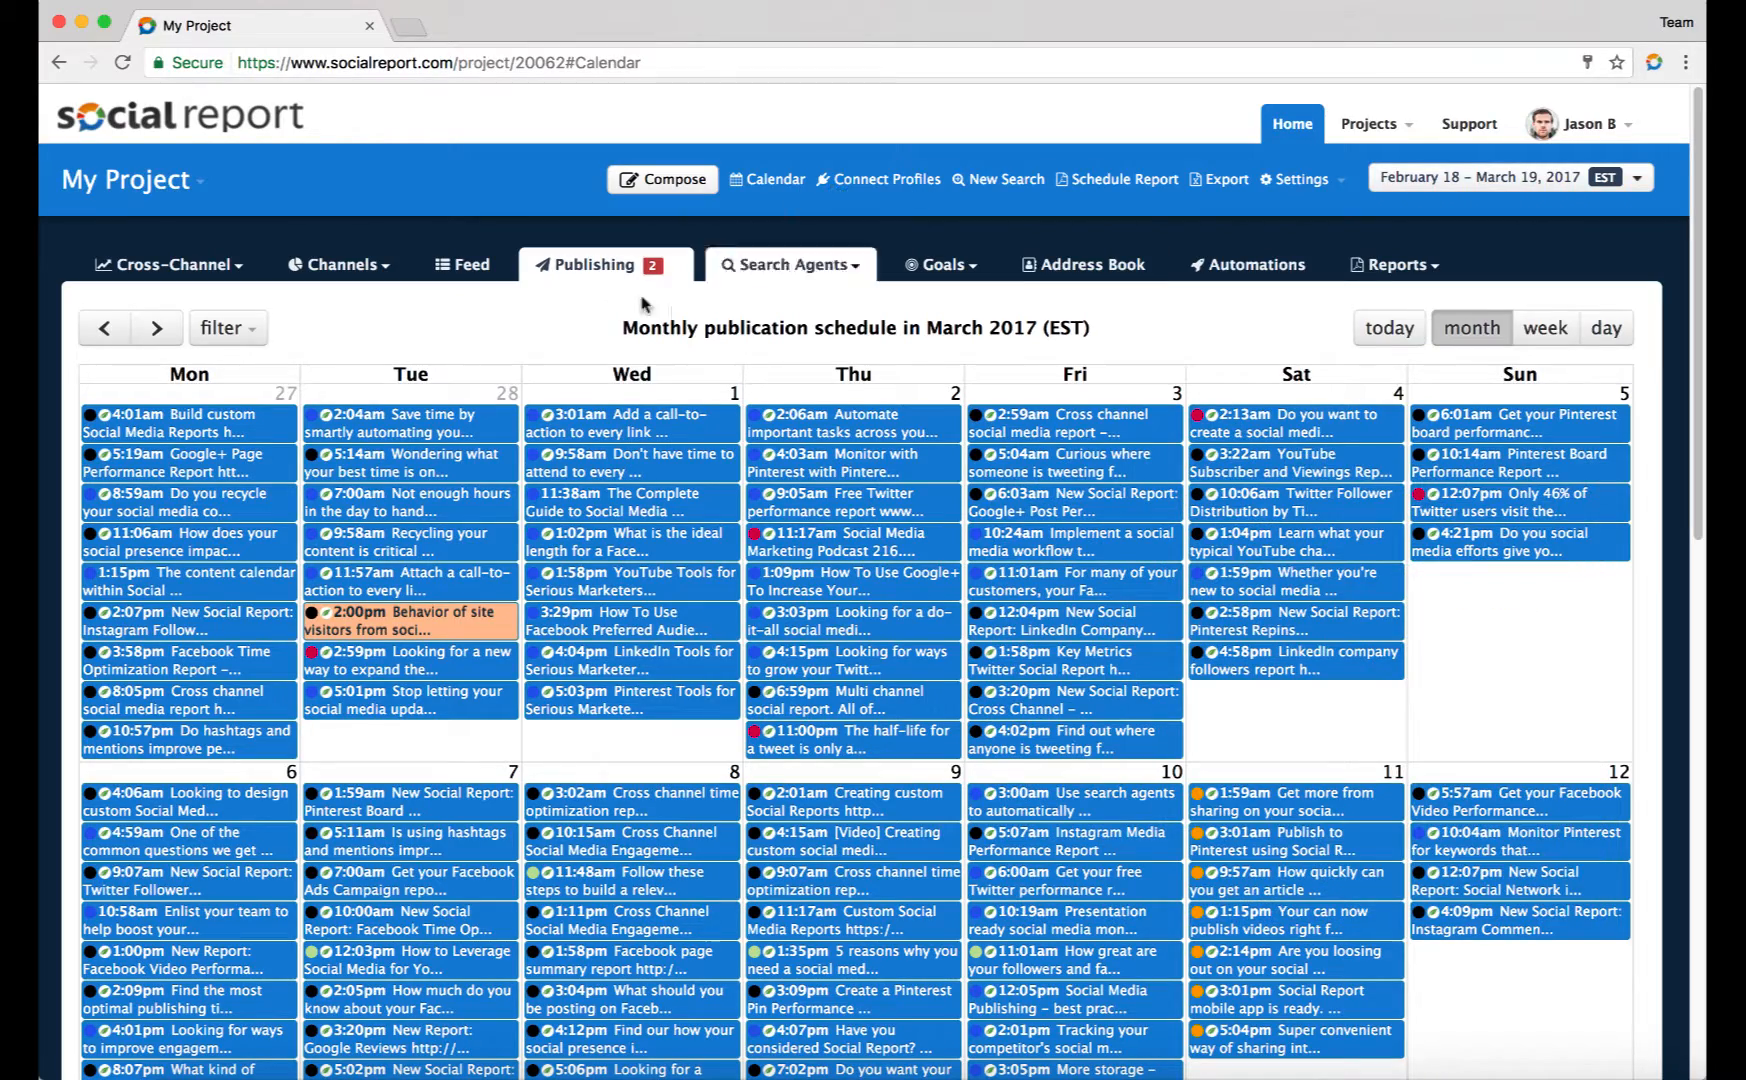
pyautogui.moveTo(598, 325)
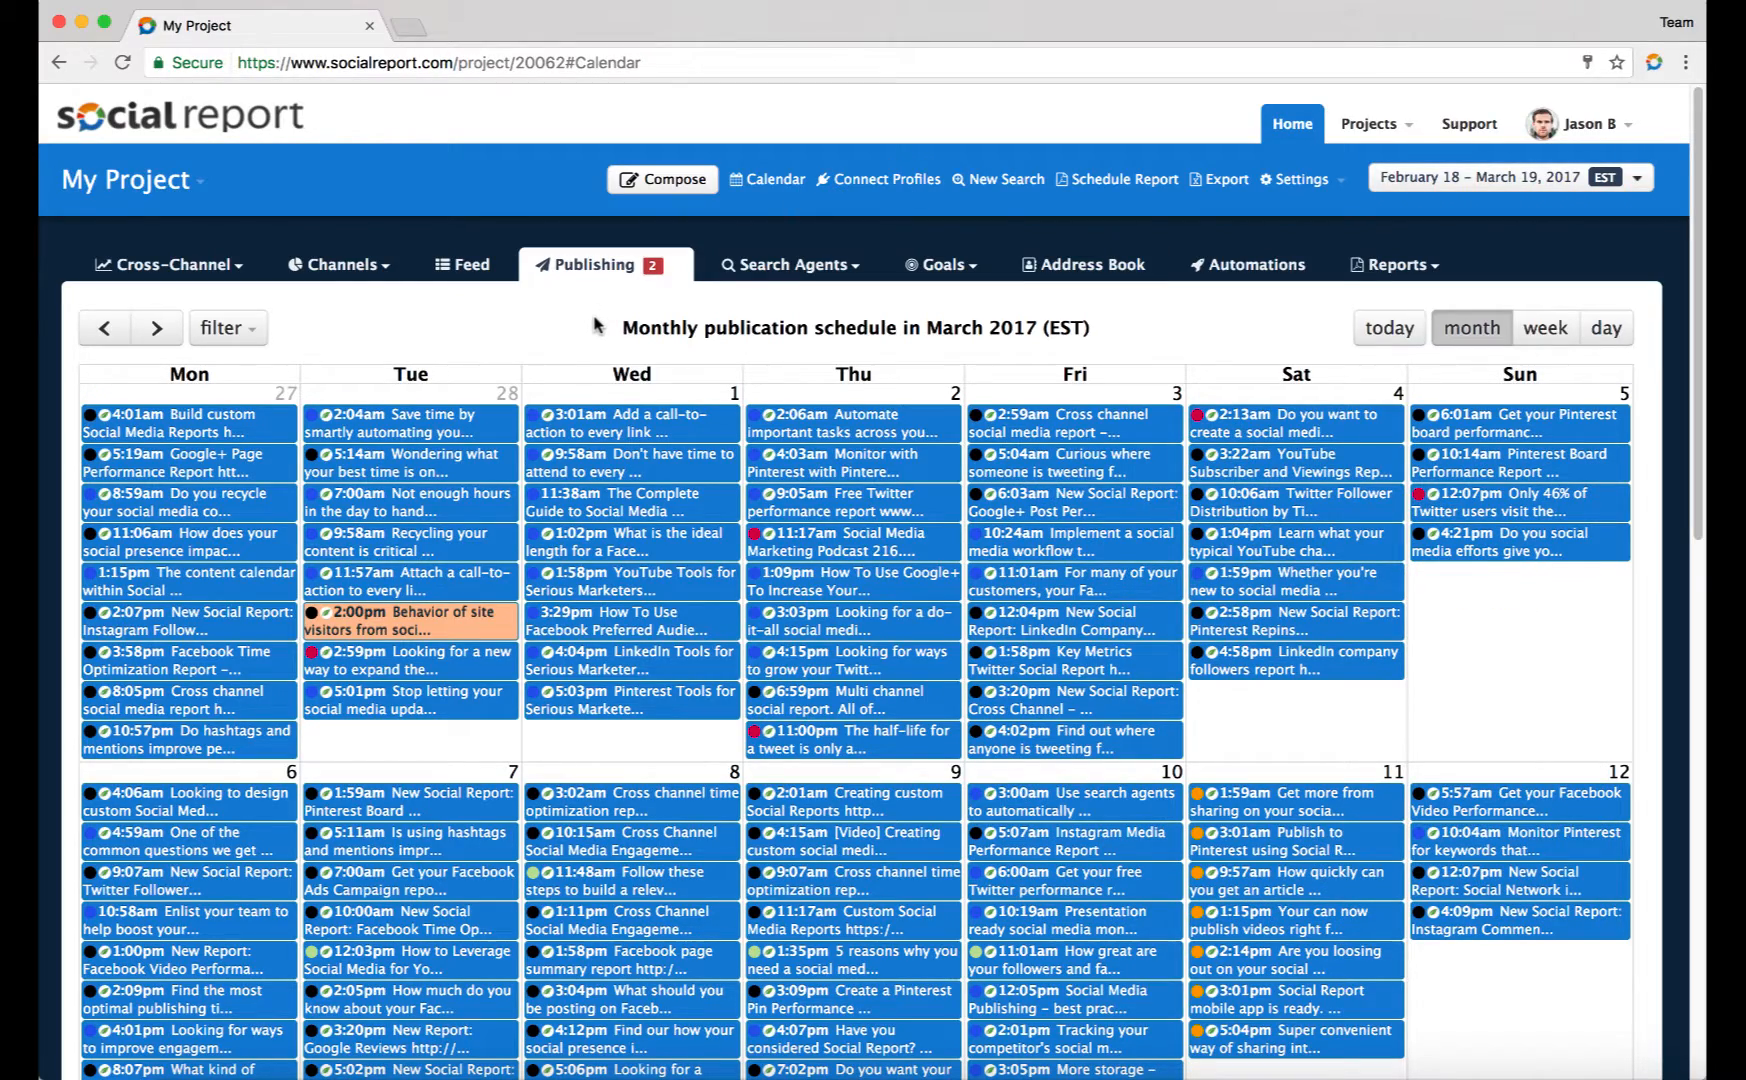
# Choose Schedule a Post from the Publishing menu to bring up the content-group choices
pyautogui.click(672, 179)
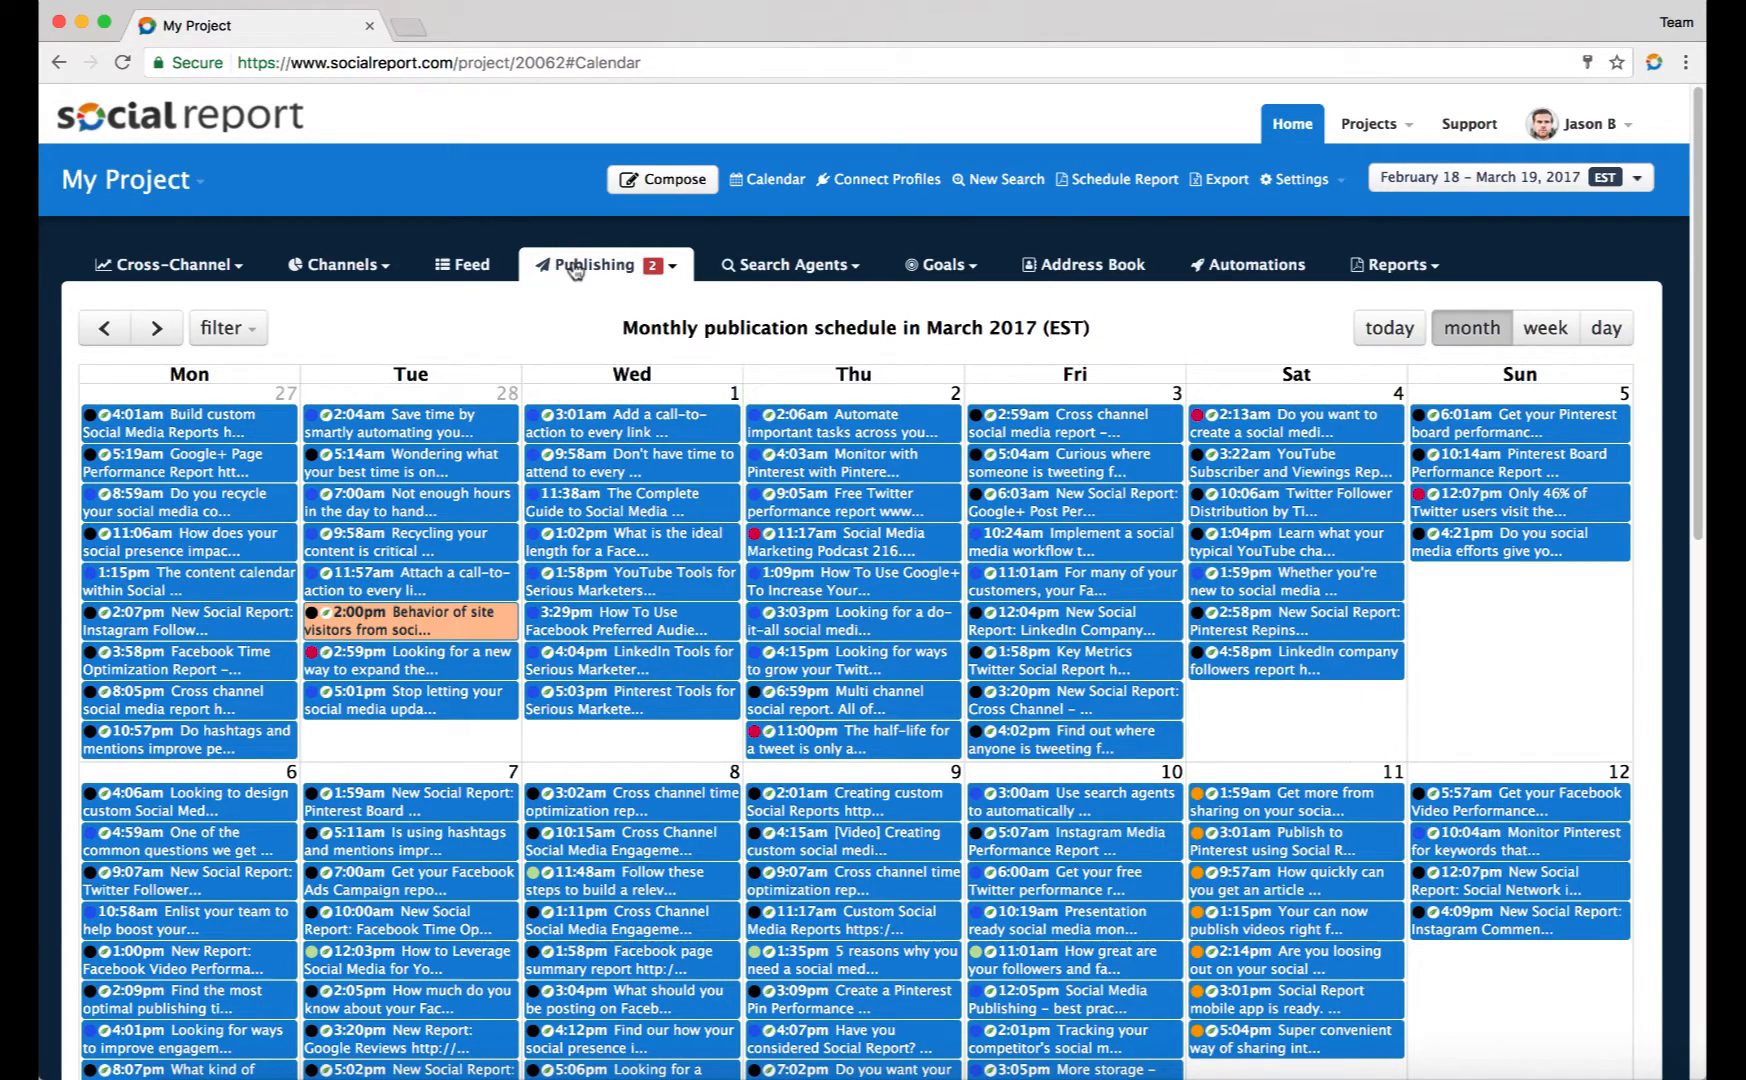
pyautogui.click(597, 264)
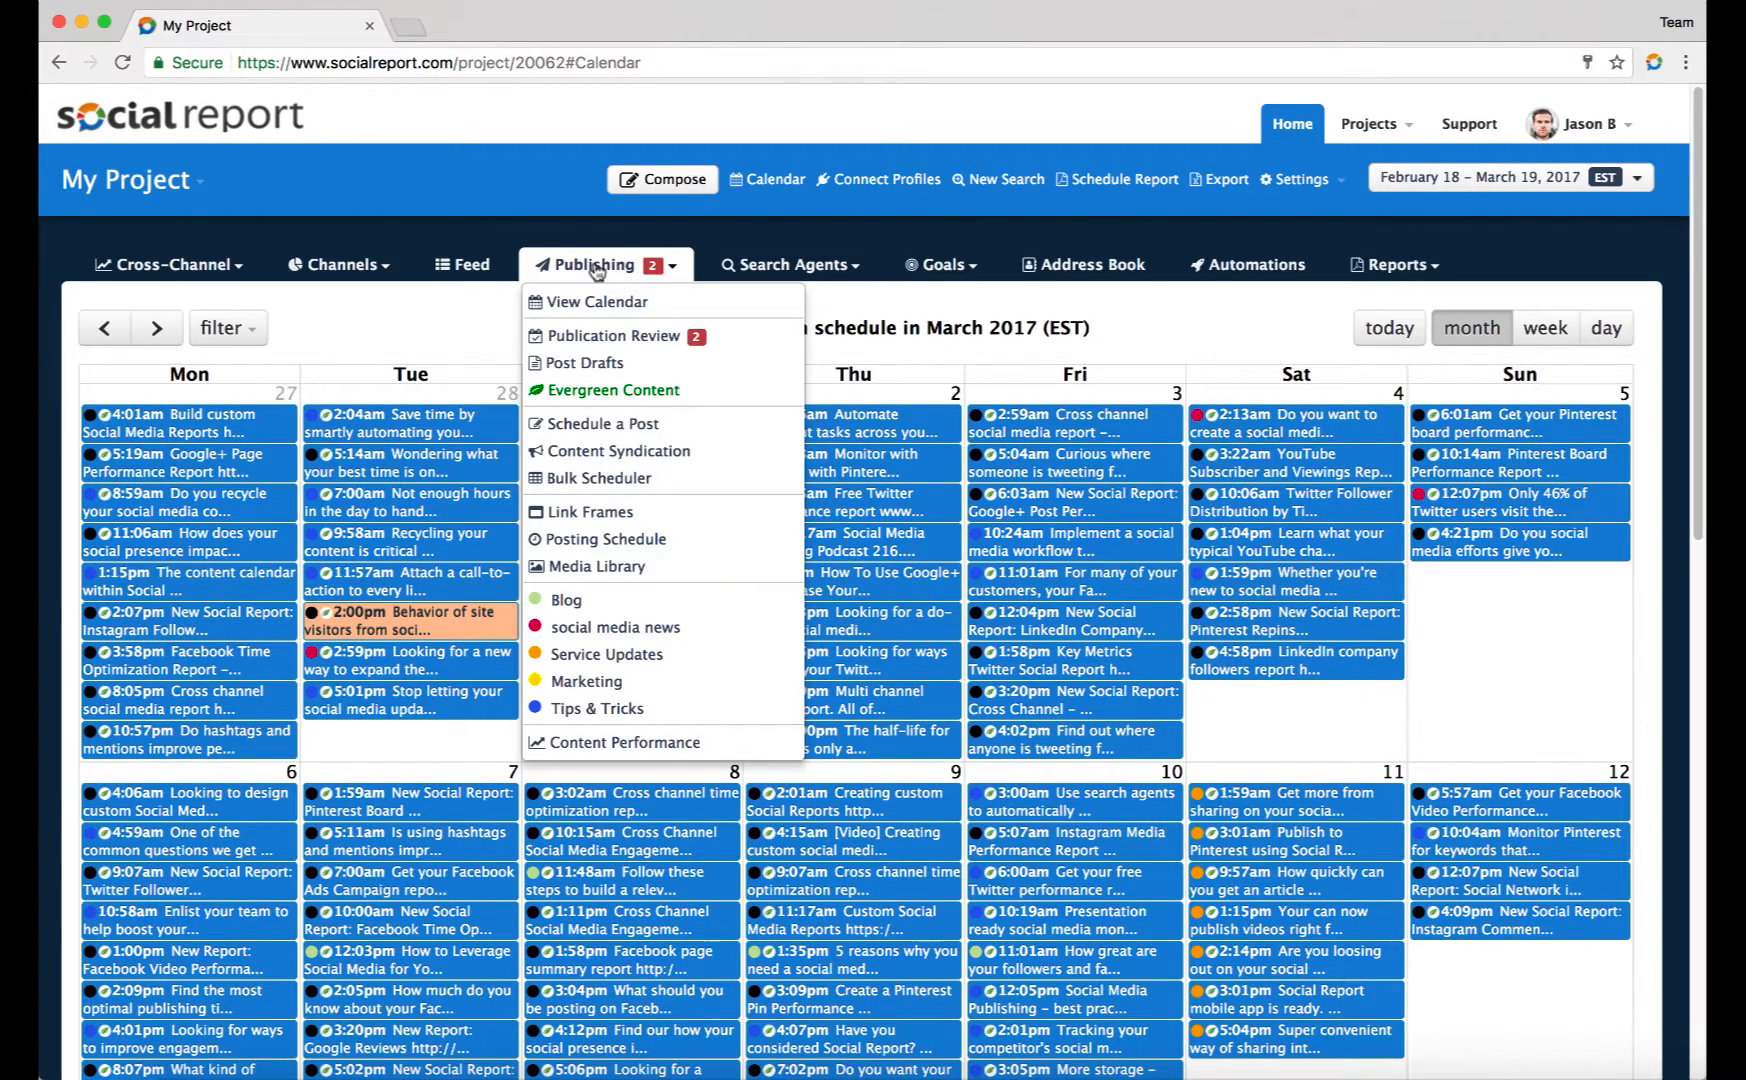
pyautogui.click(602, 423)
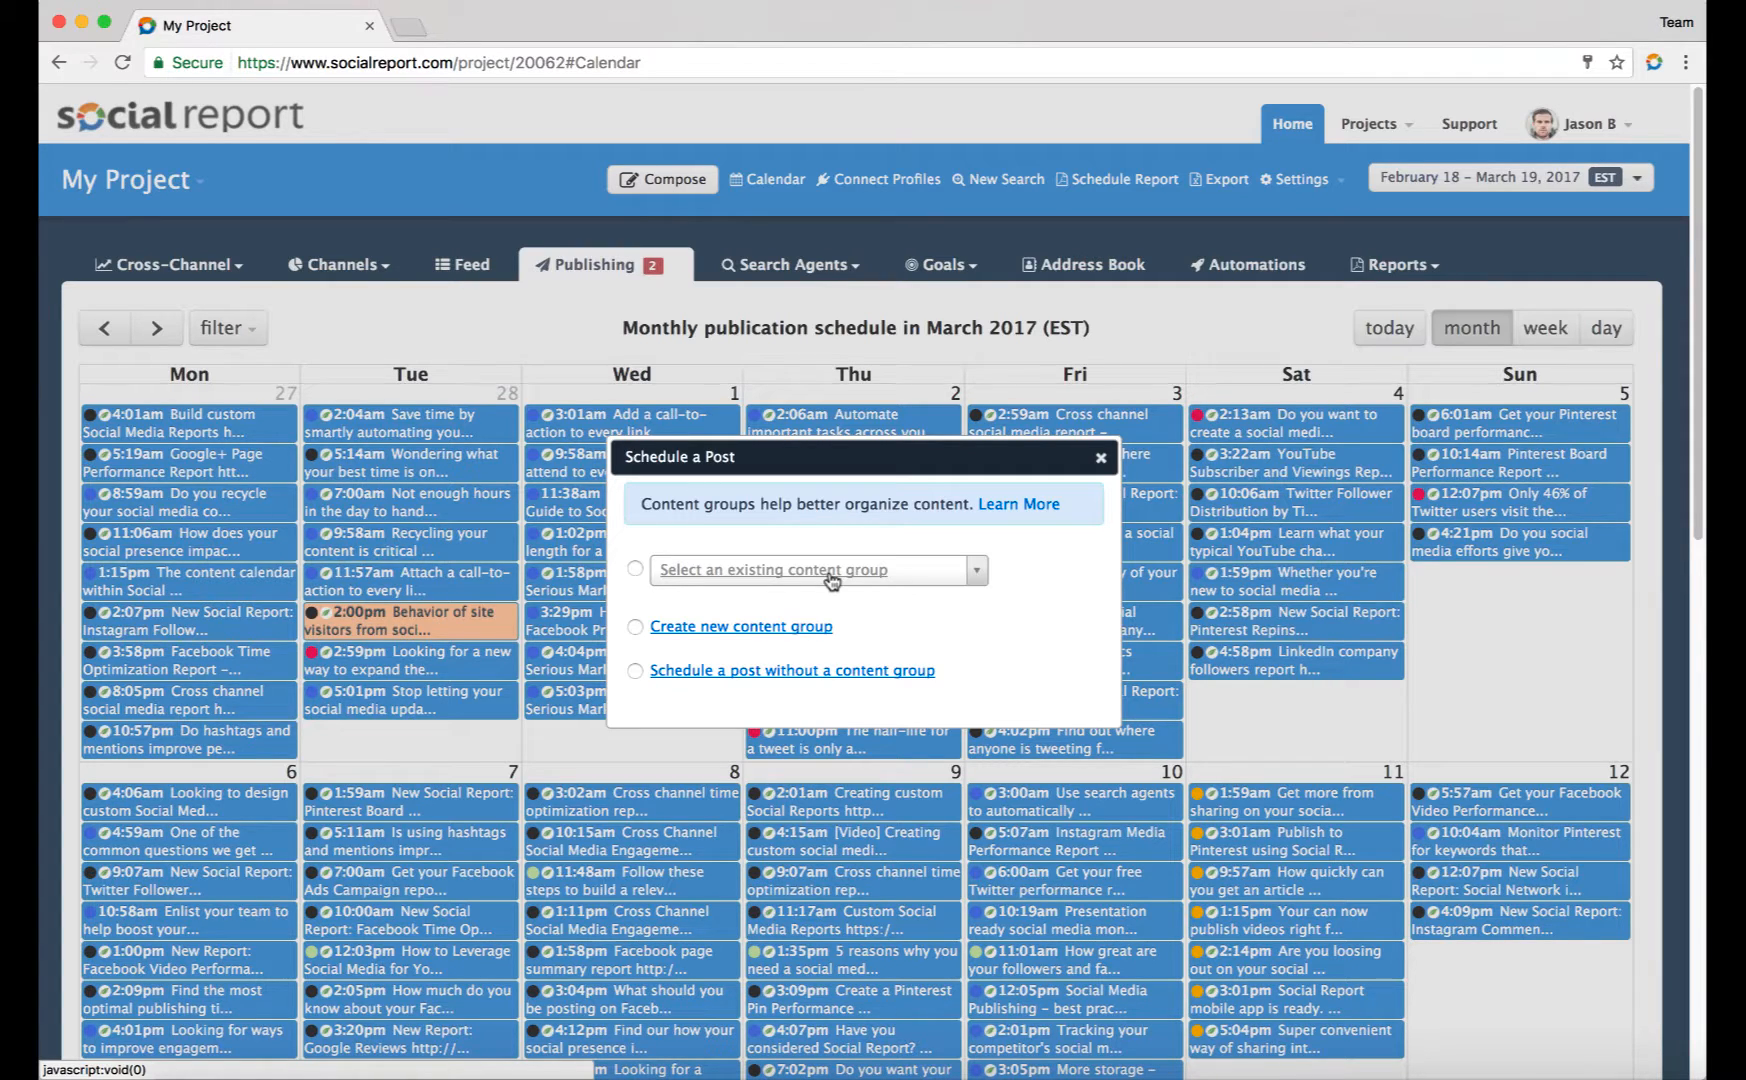
pyautogui.click(818, 570)
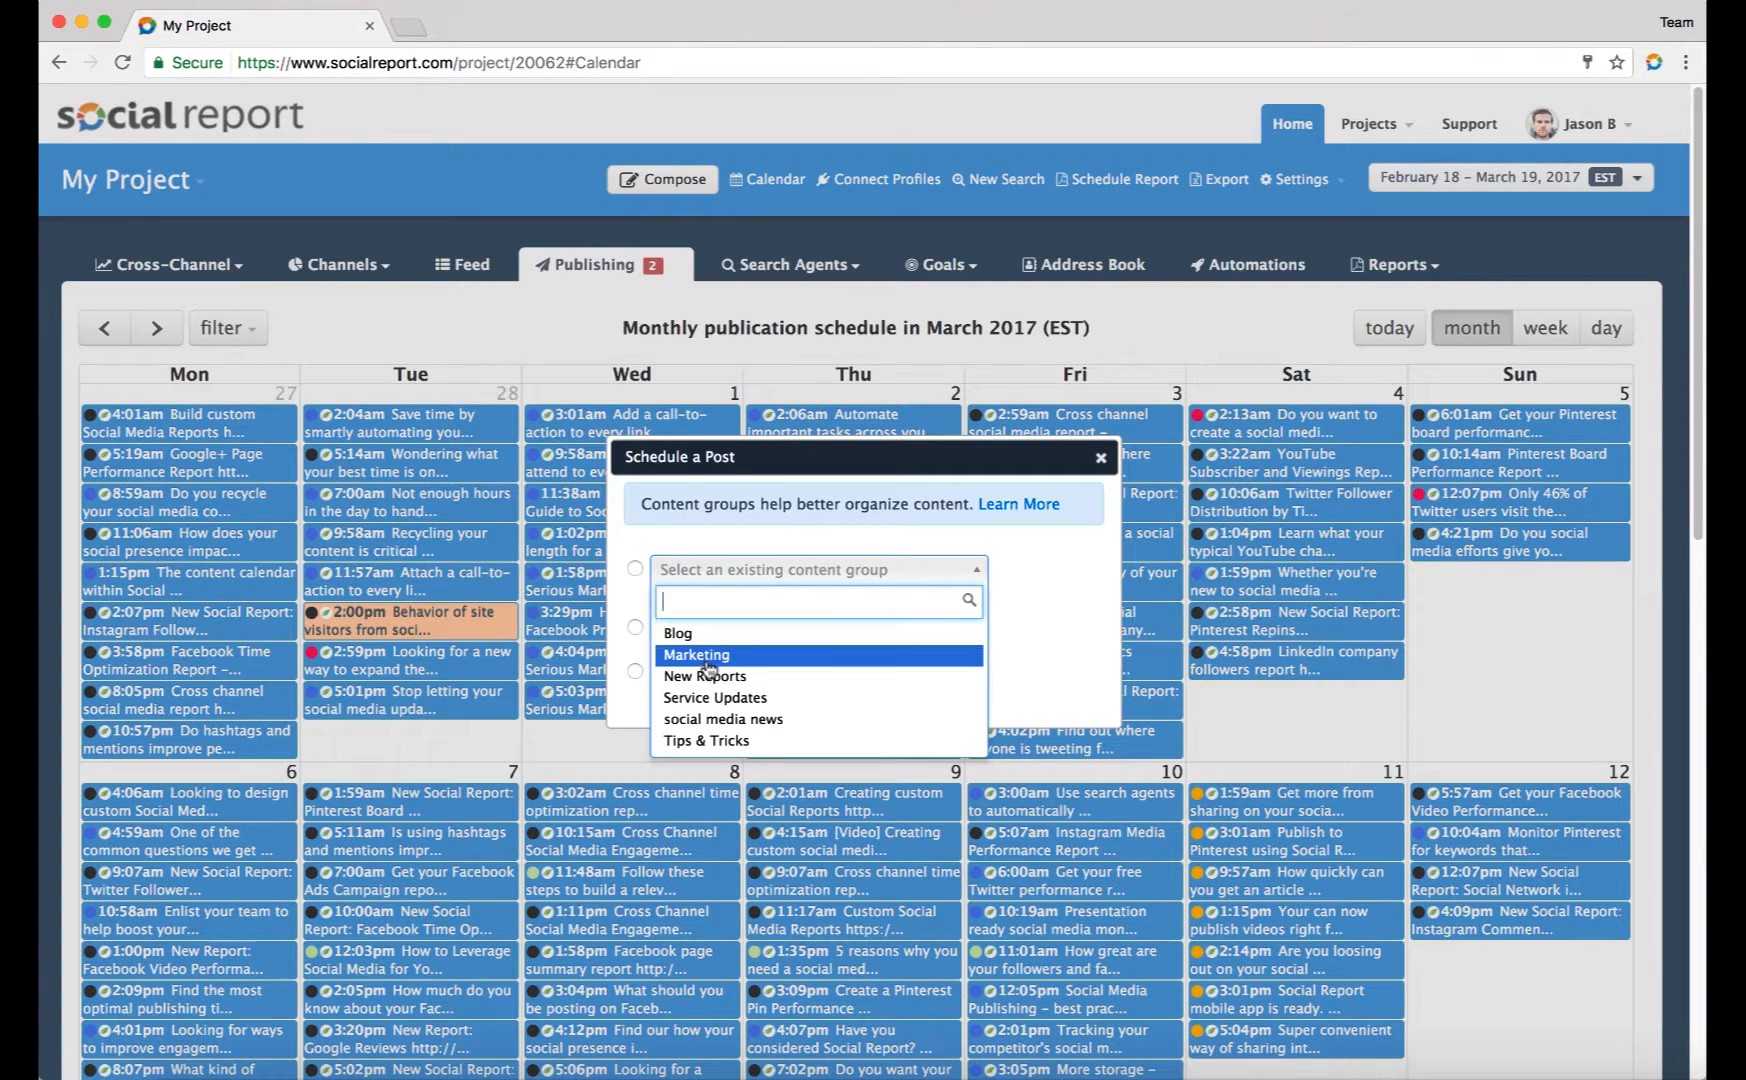
pyautogui.moveTo(715, 697)
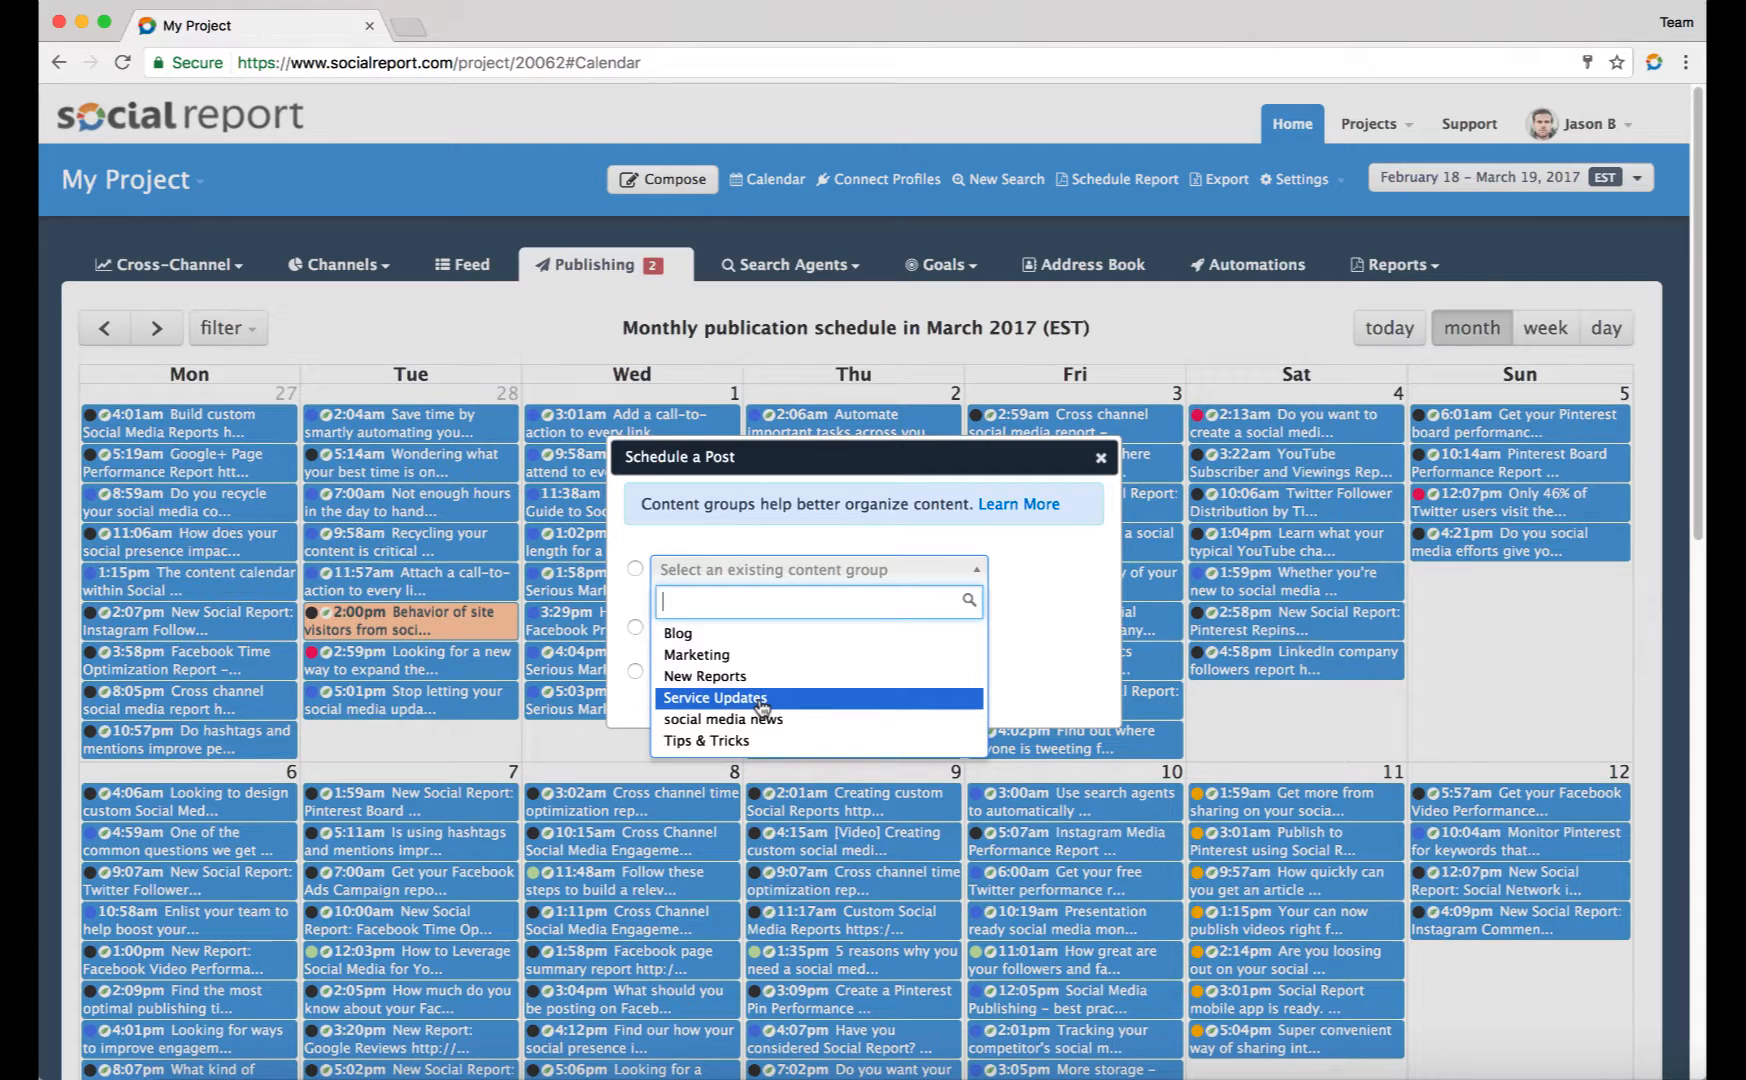
pyautogui.moveTo(677, 633)
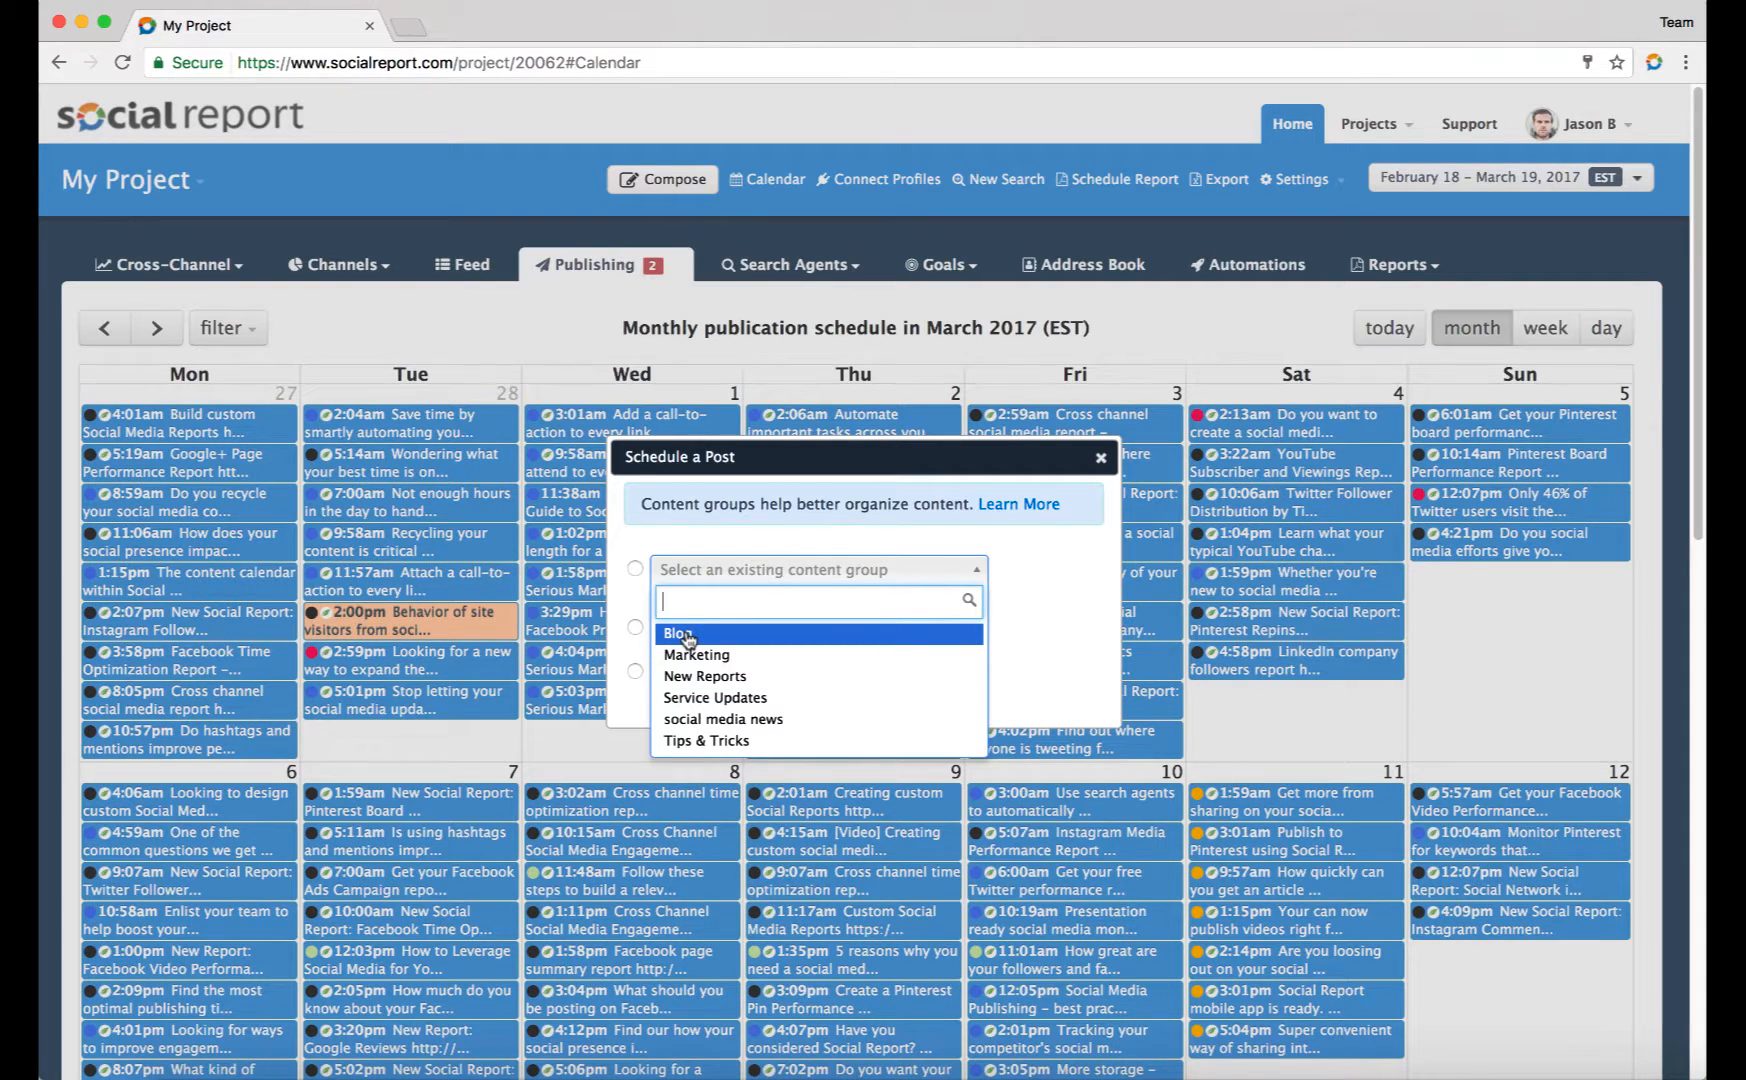
pyautogui.click(674, 632)
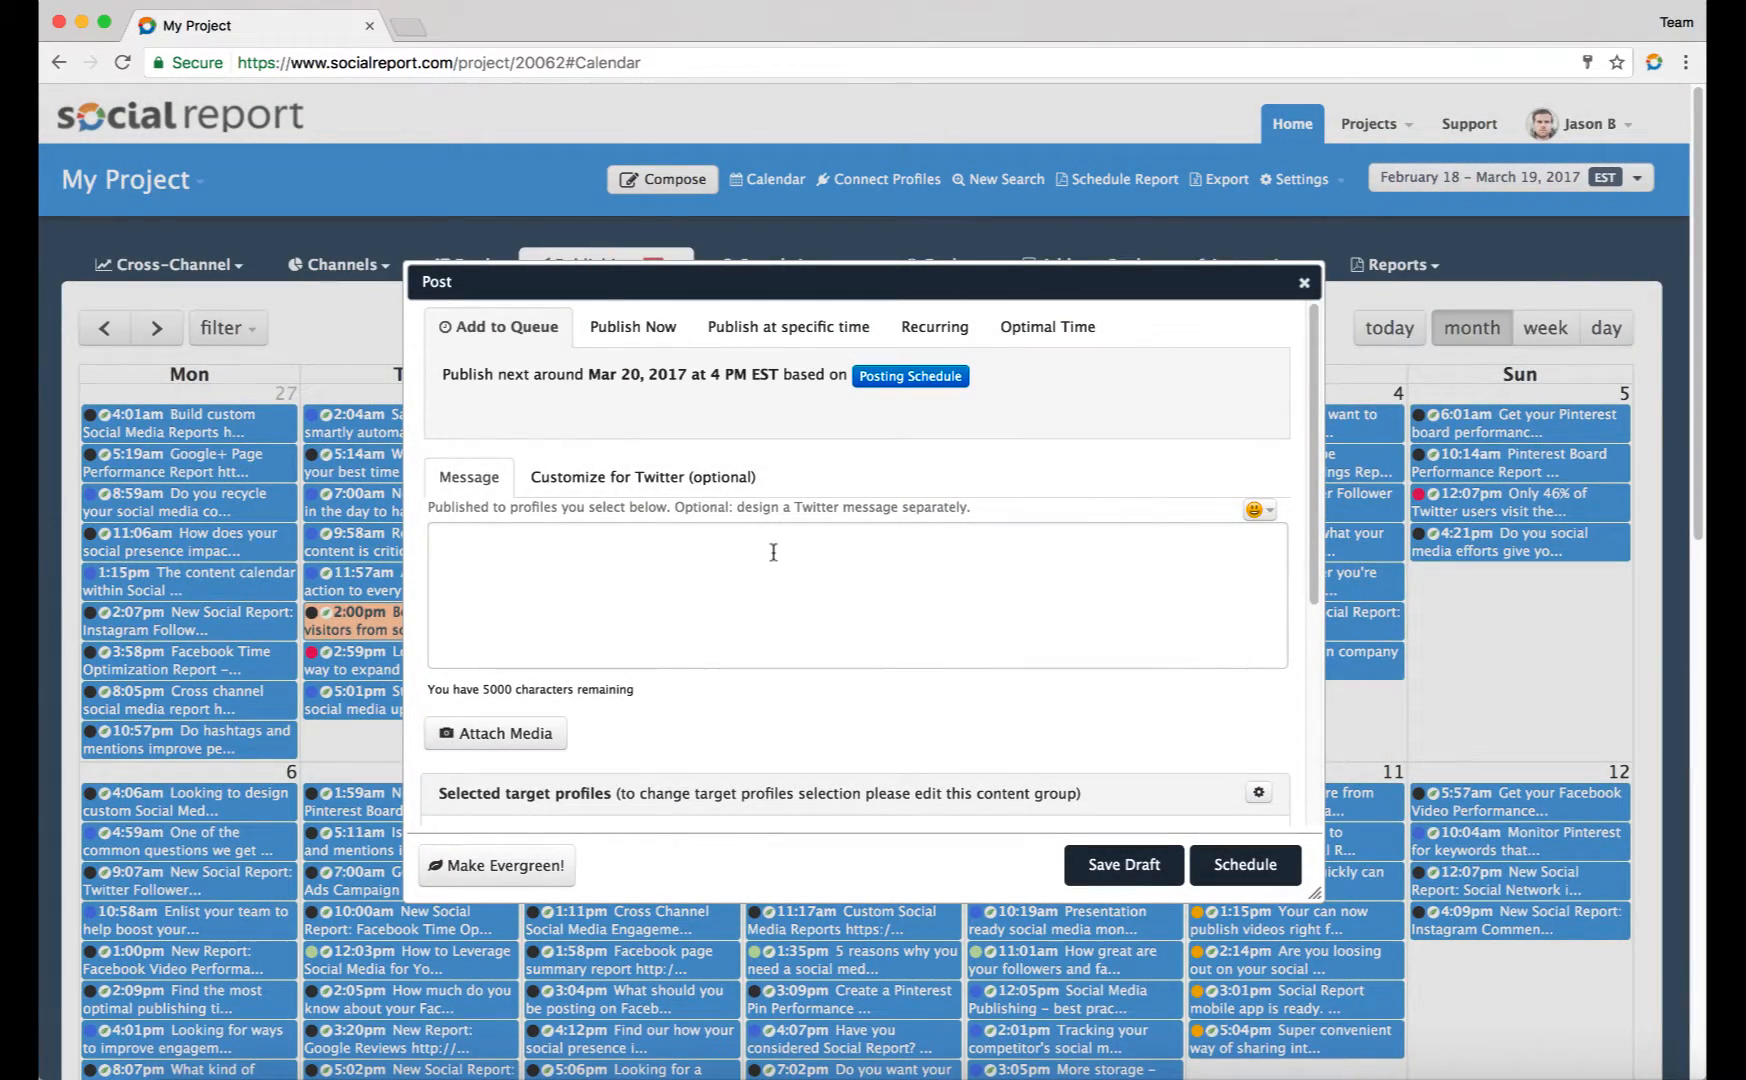
pyautogui.click(1304, 282)
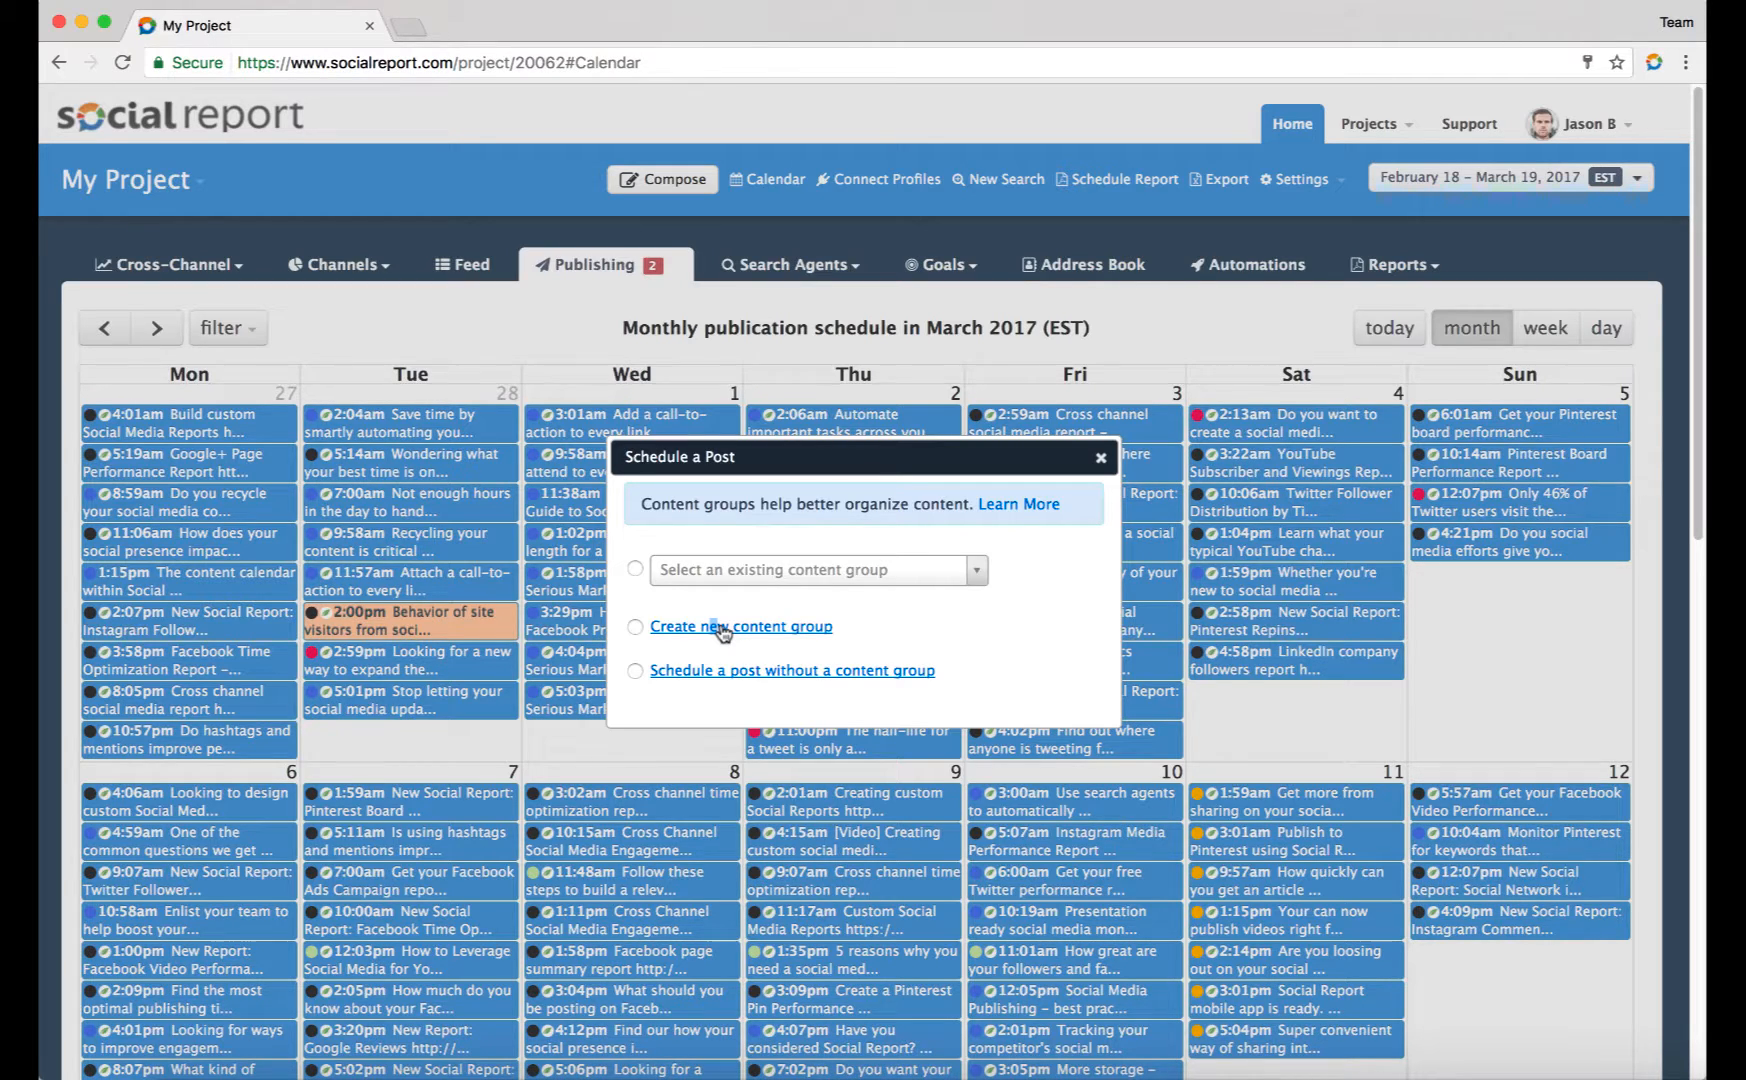
pyautogui.moveTo(1056, 492)
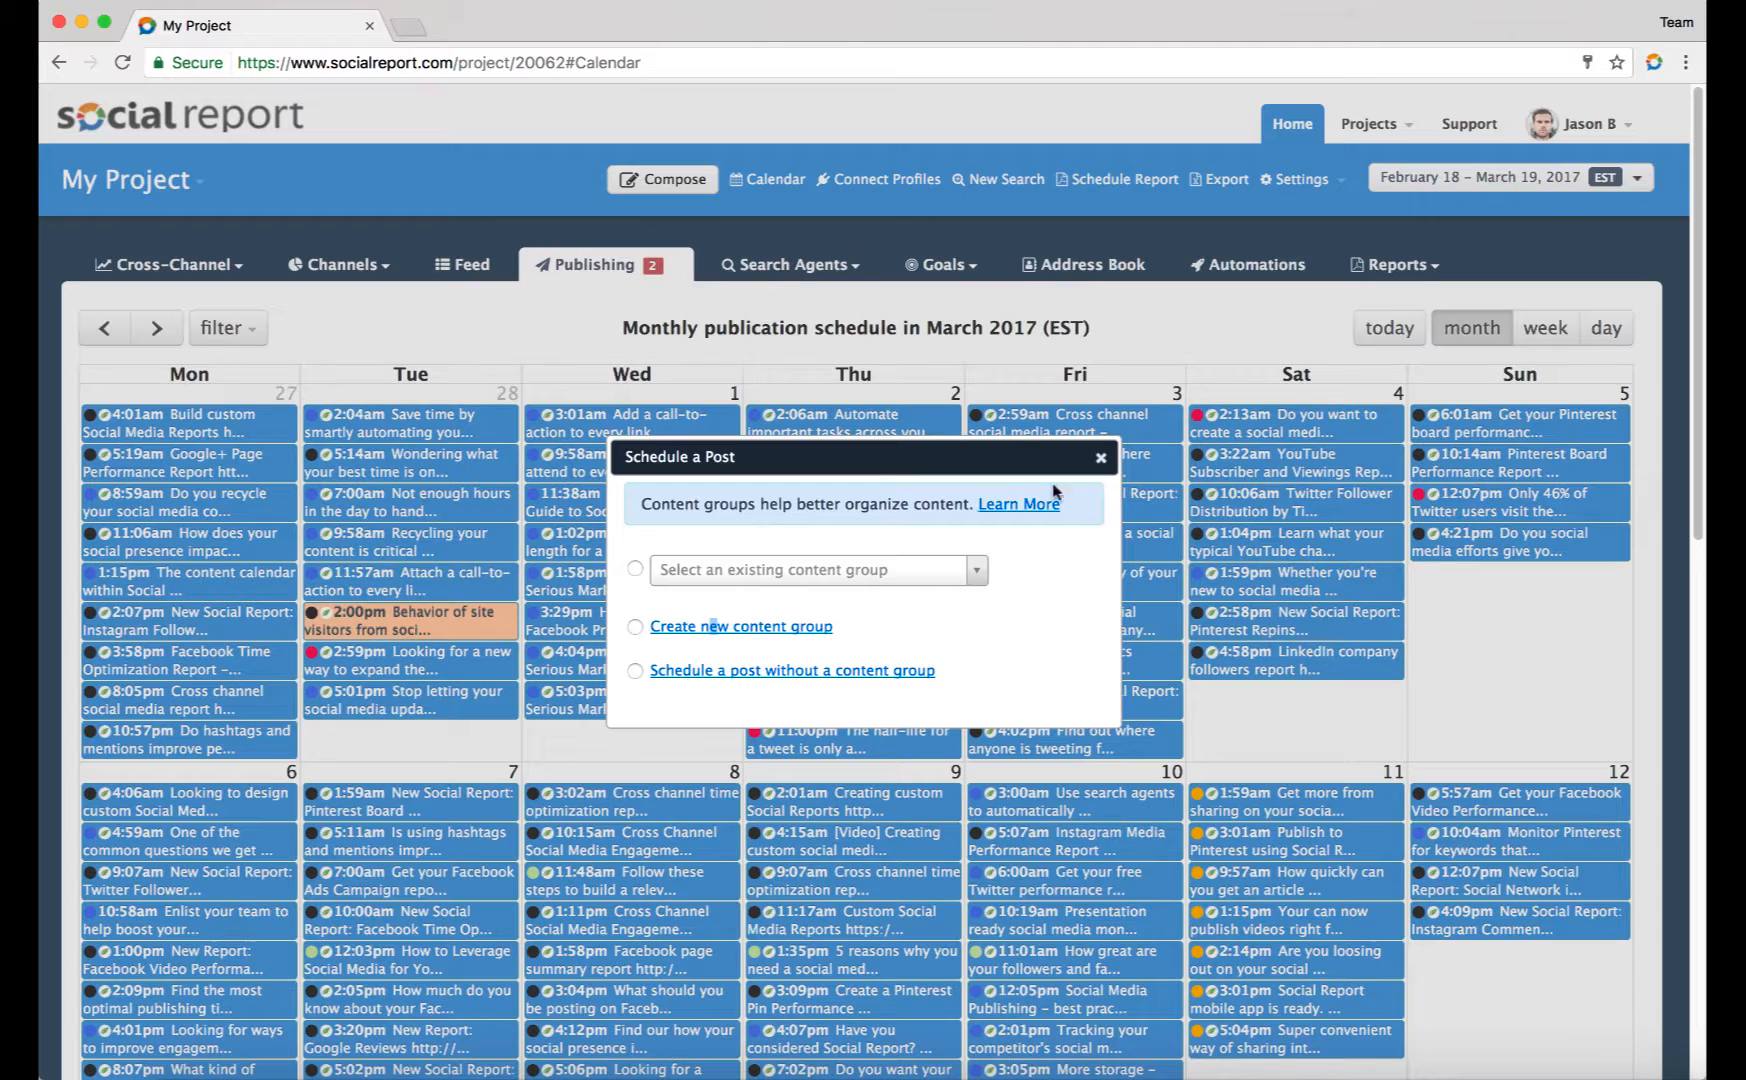
# Dismiss the post-scheduling choice and open Content Performance's Content Group Totals table
pyautogui.click(597, 264)
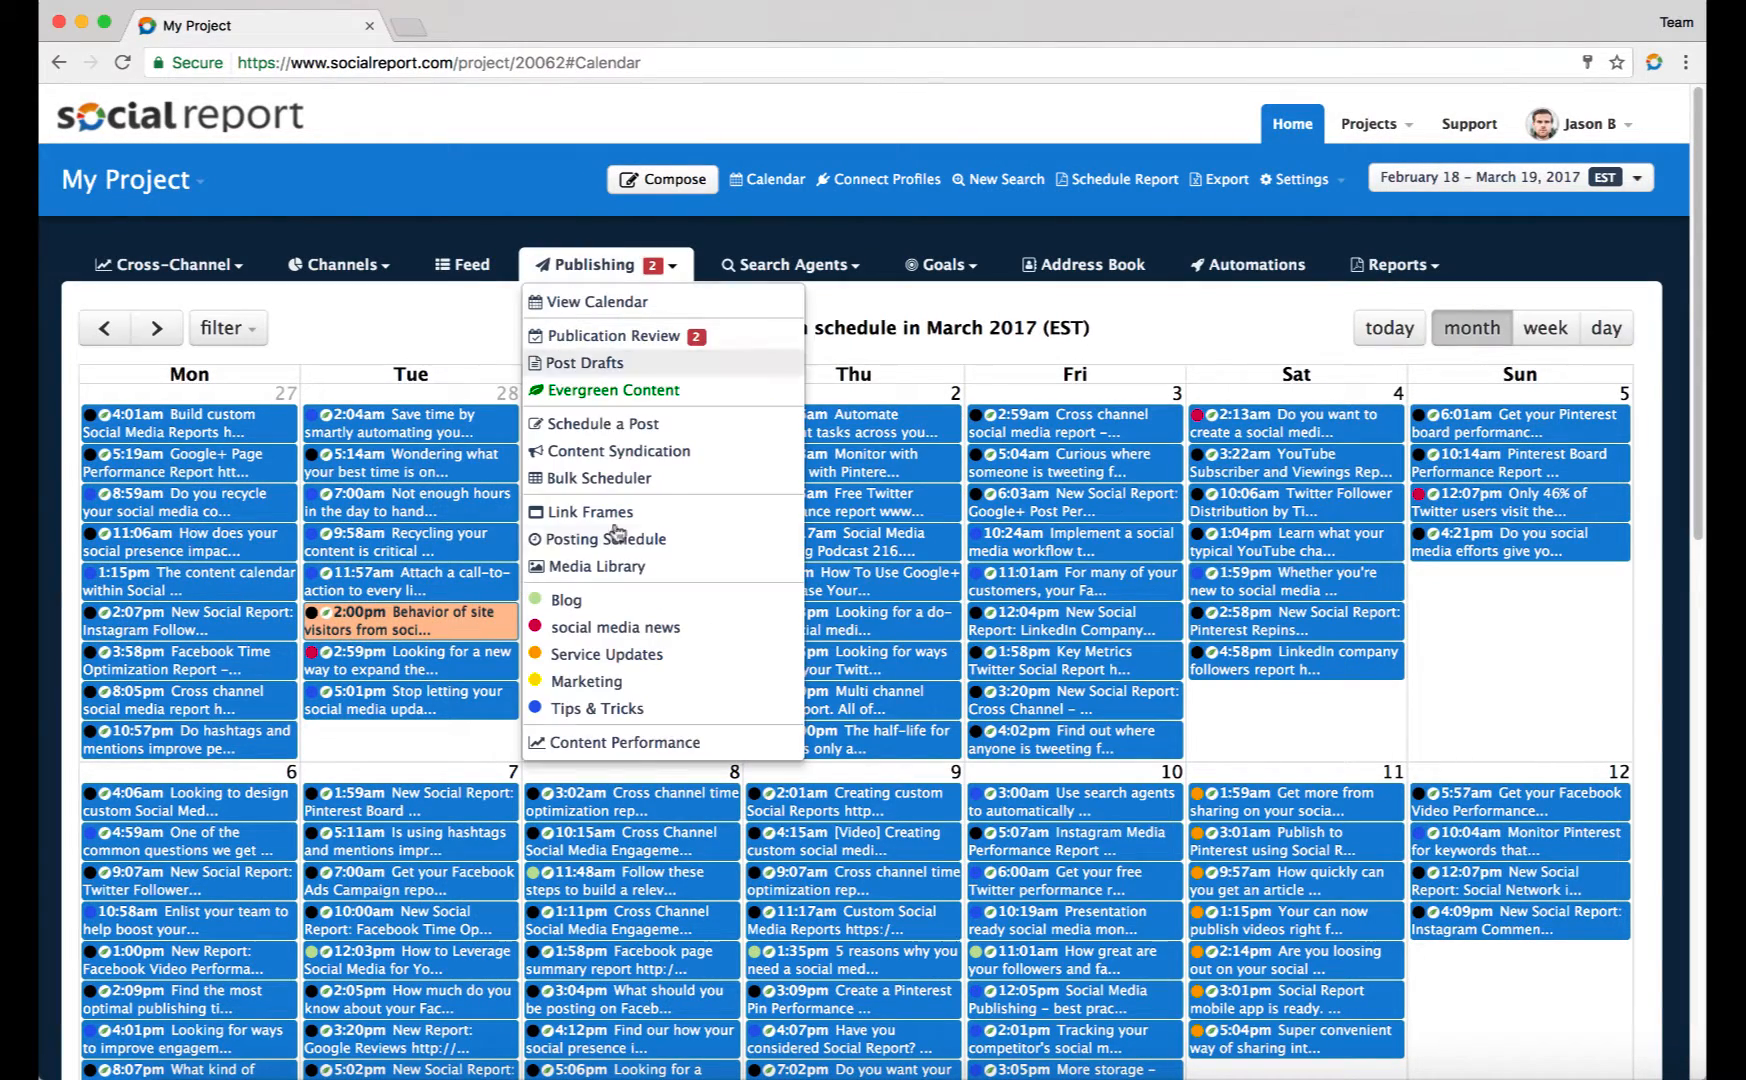
pyautogui.click(625, 742)
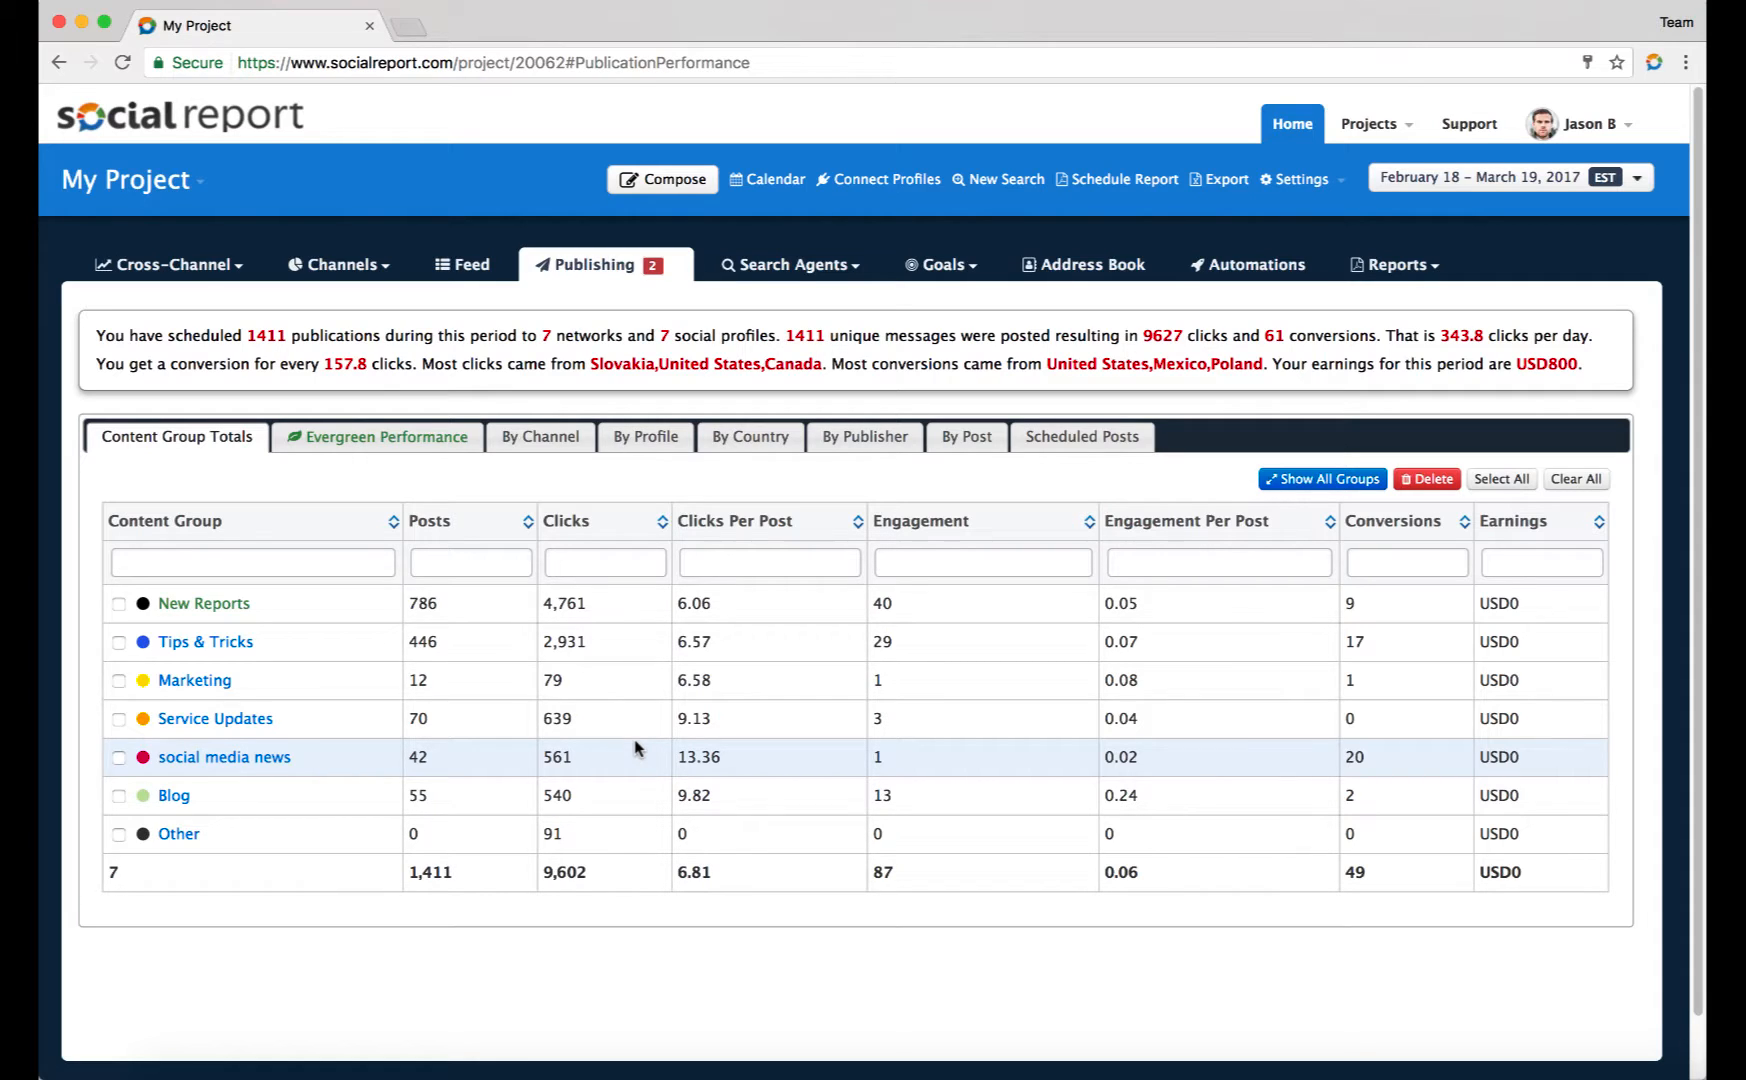
pyautogui.moveTo(479, 834)
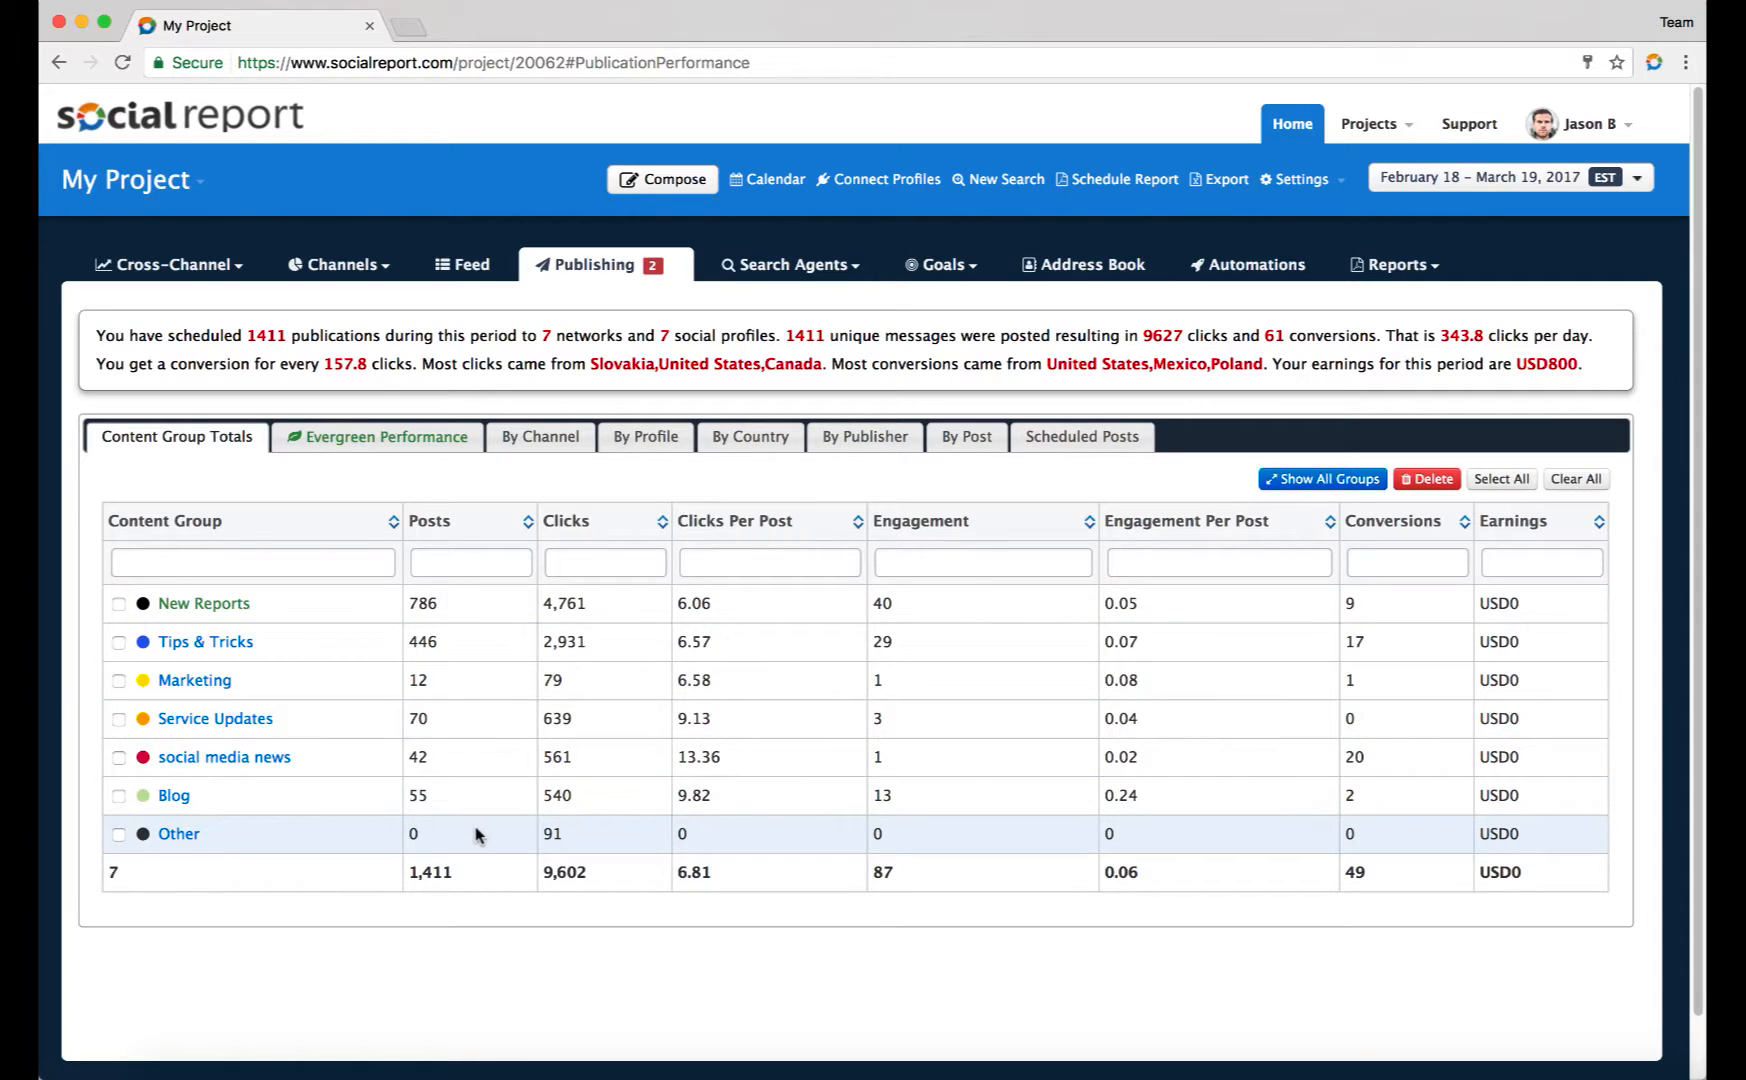
pyautogui.moveTo(618, 766)
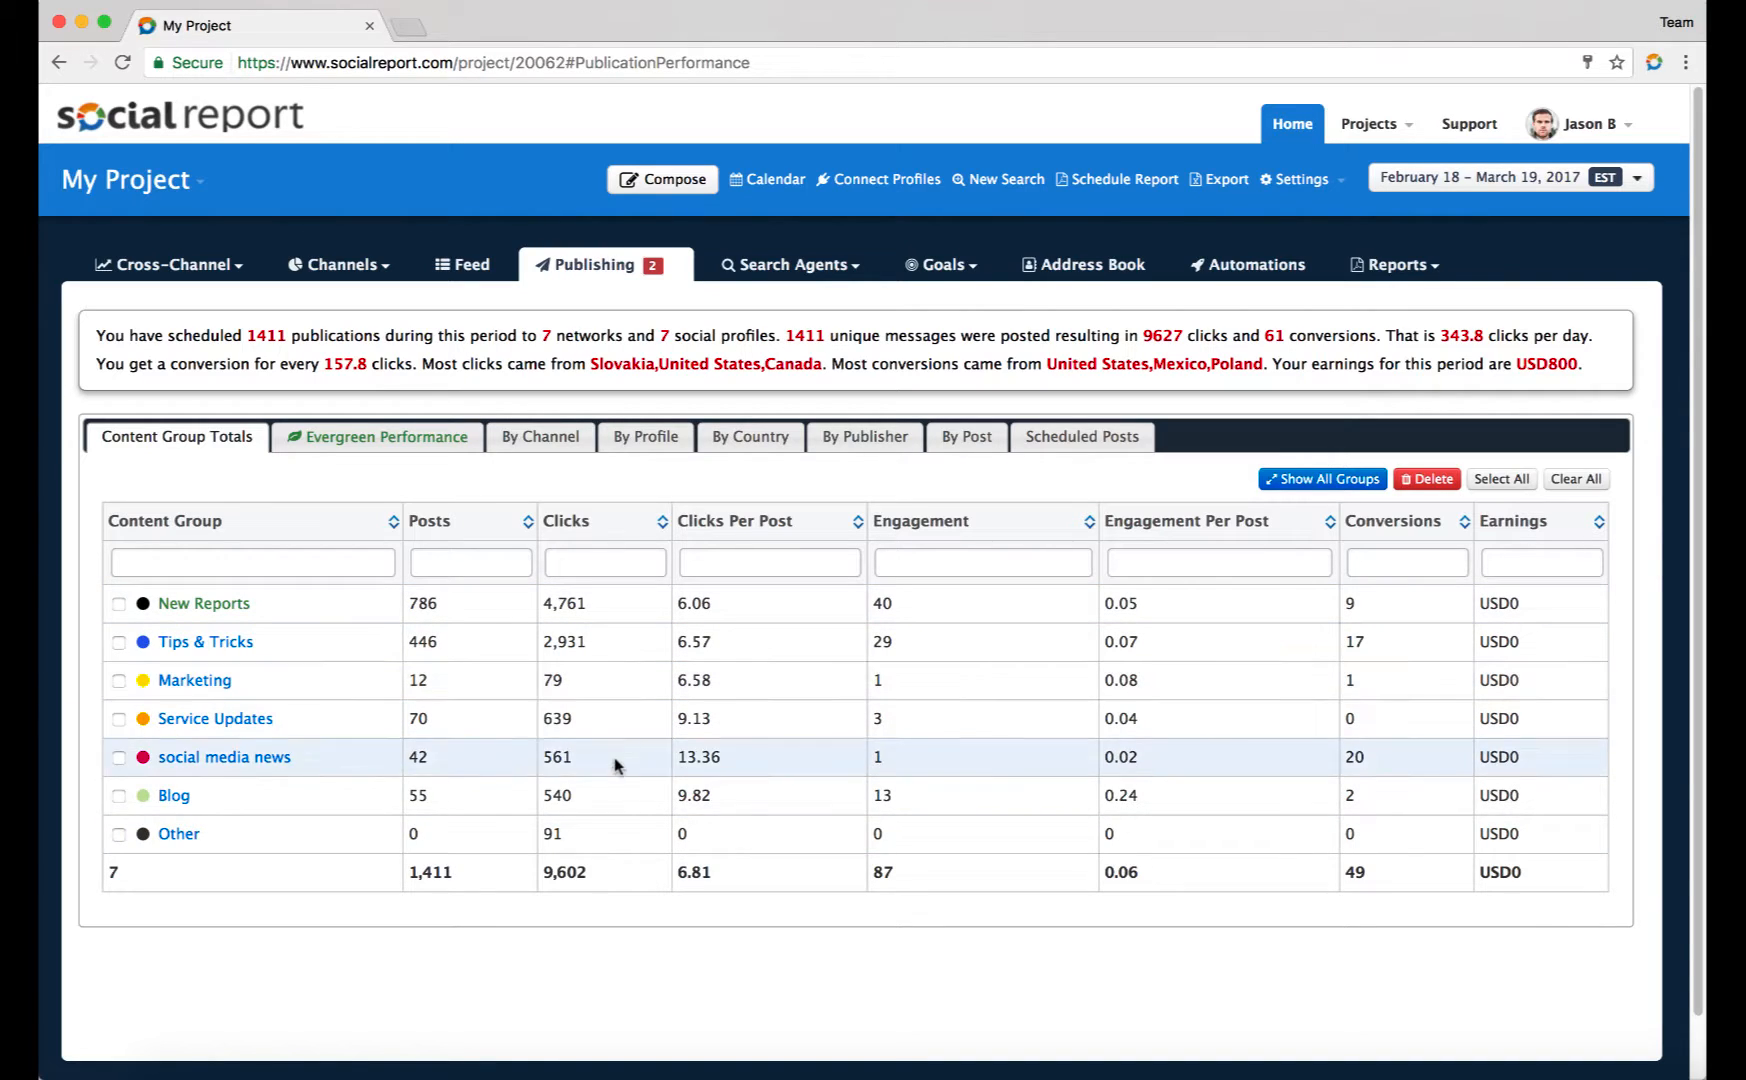
pyautogui.moveTo(911, 595)
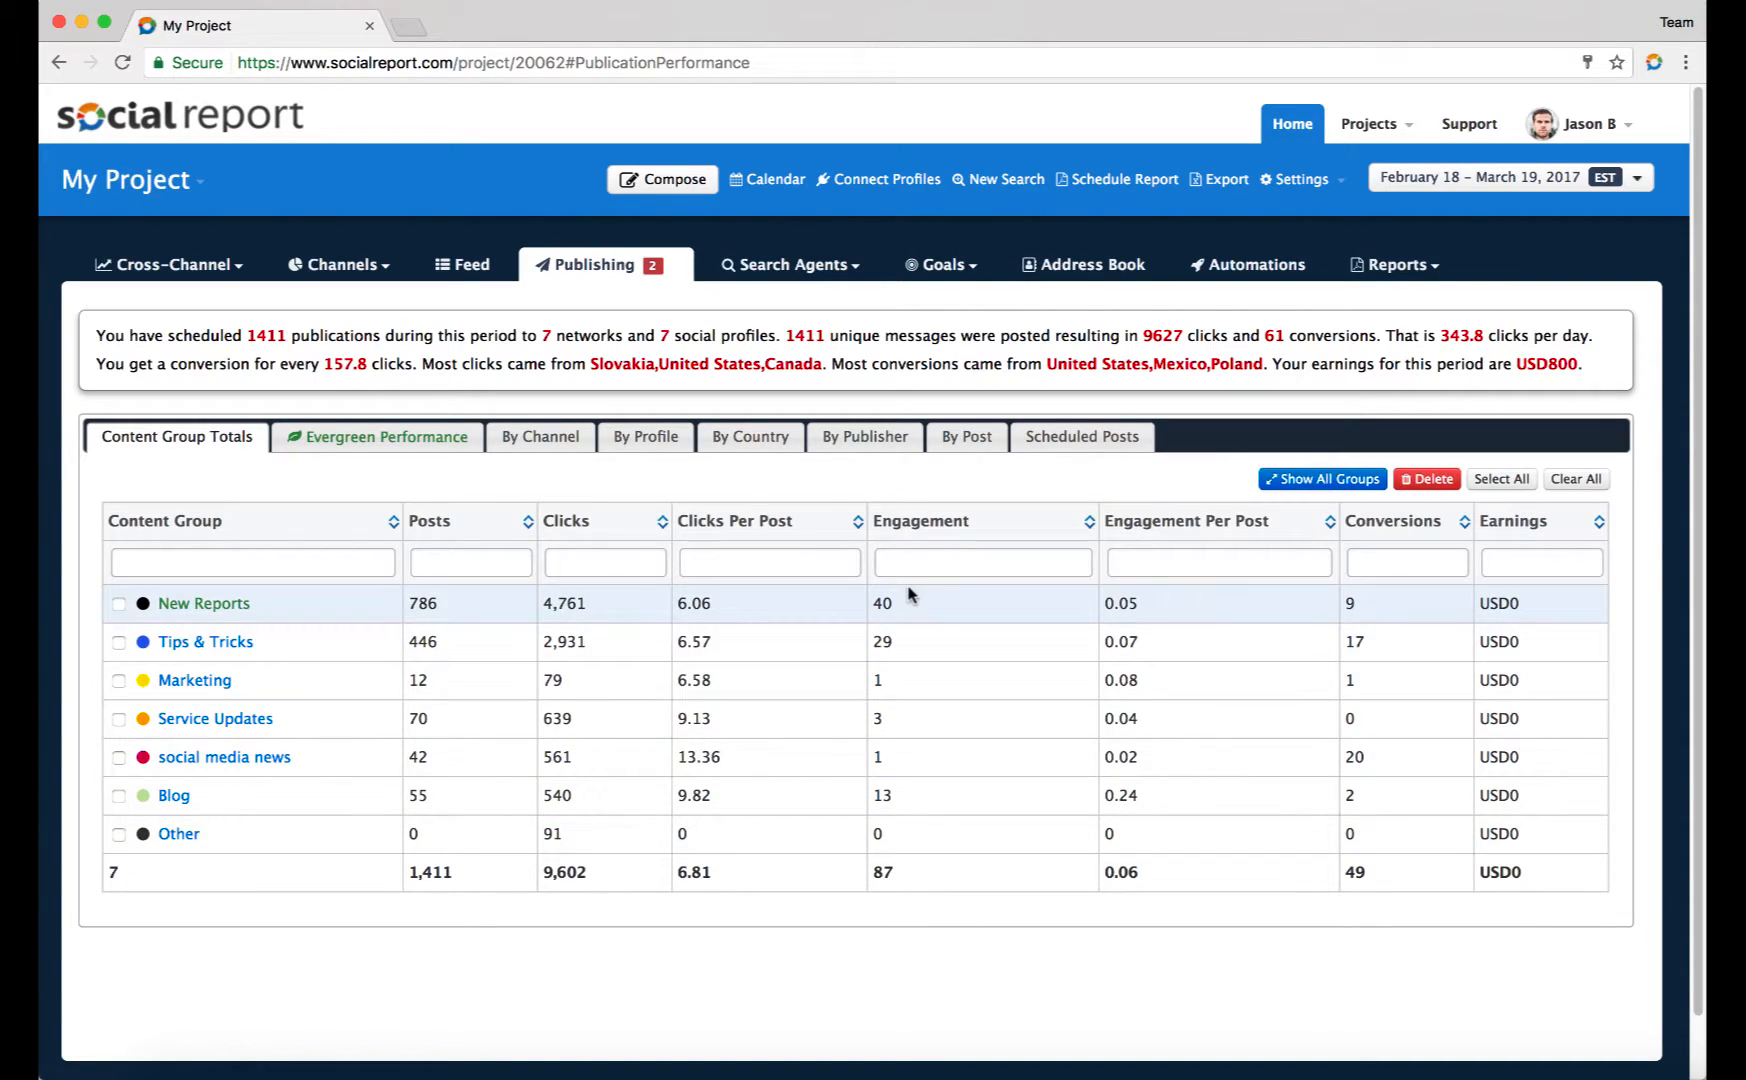
pyautogui.moveTo(1123, 781)
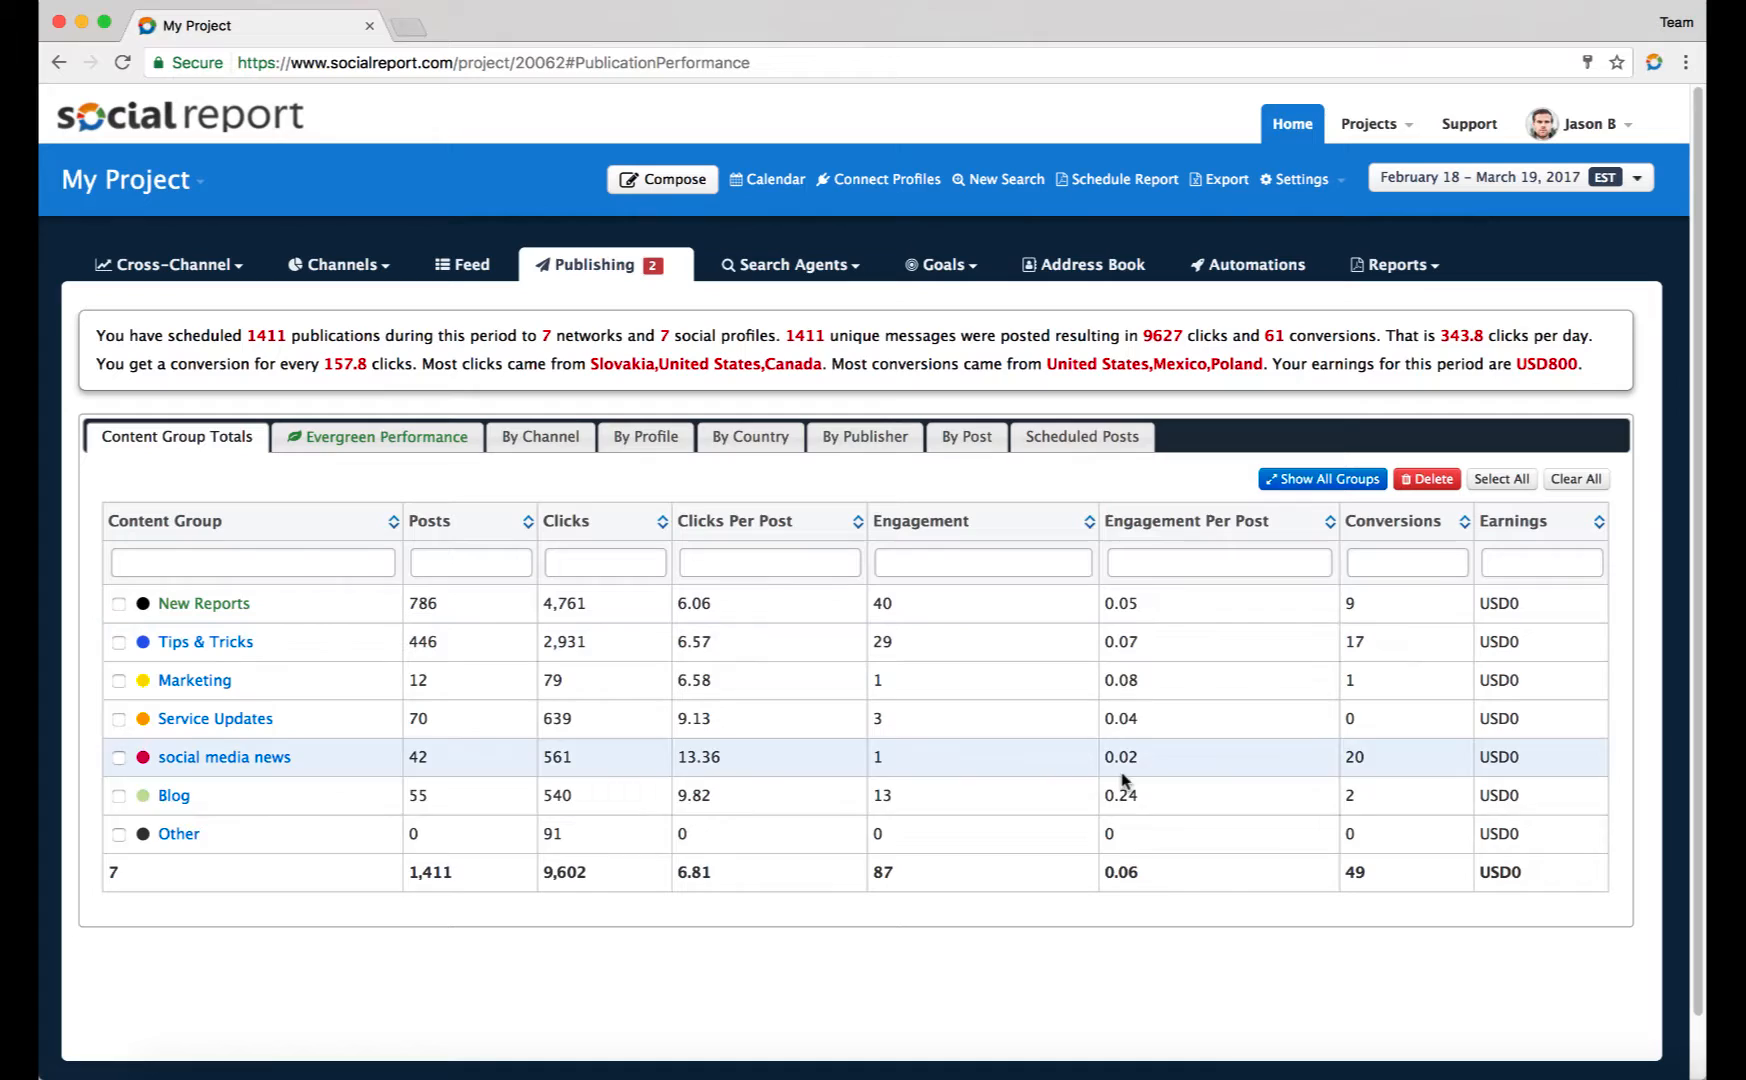
pyautogui.moveTo(1431, 672)
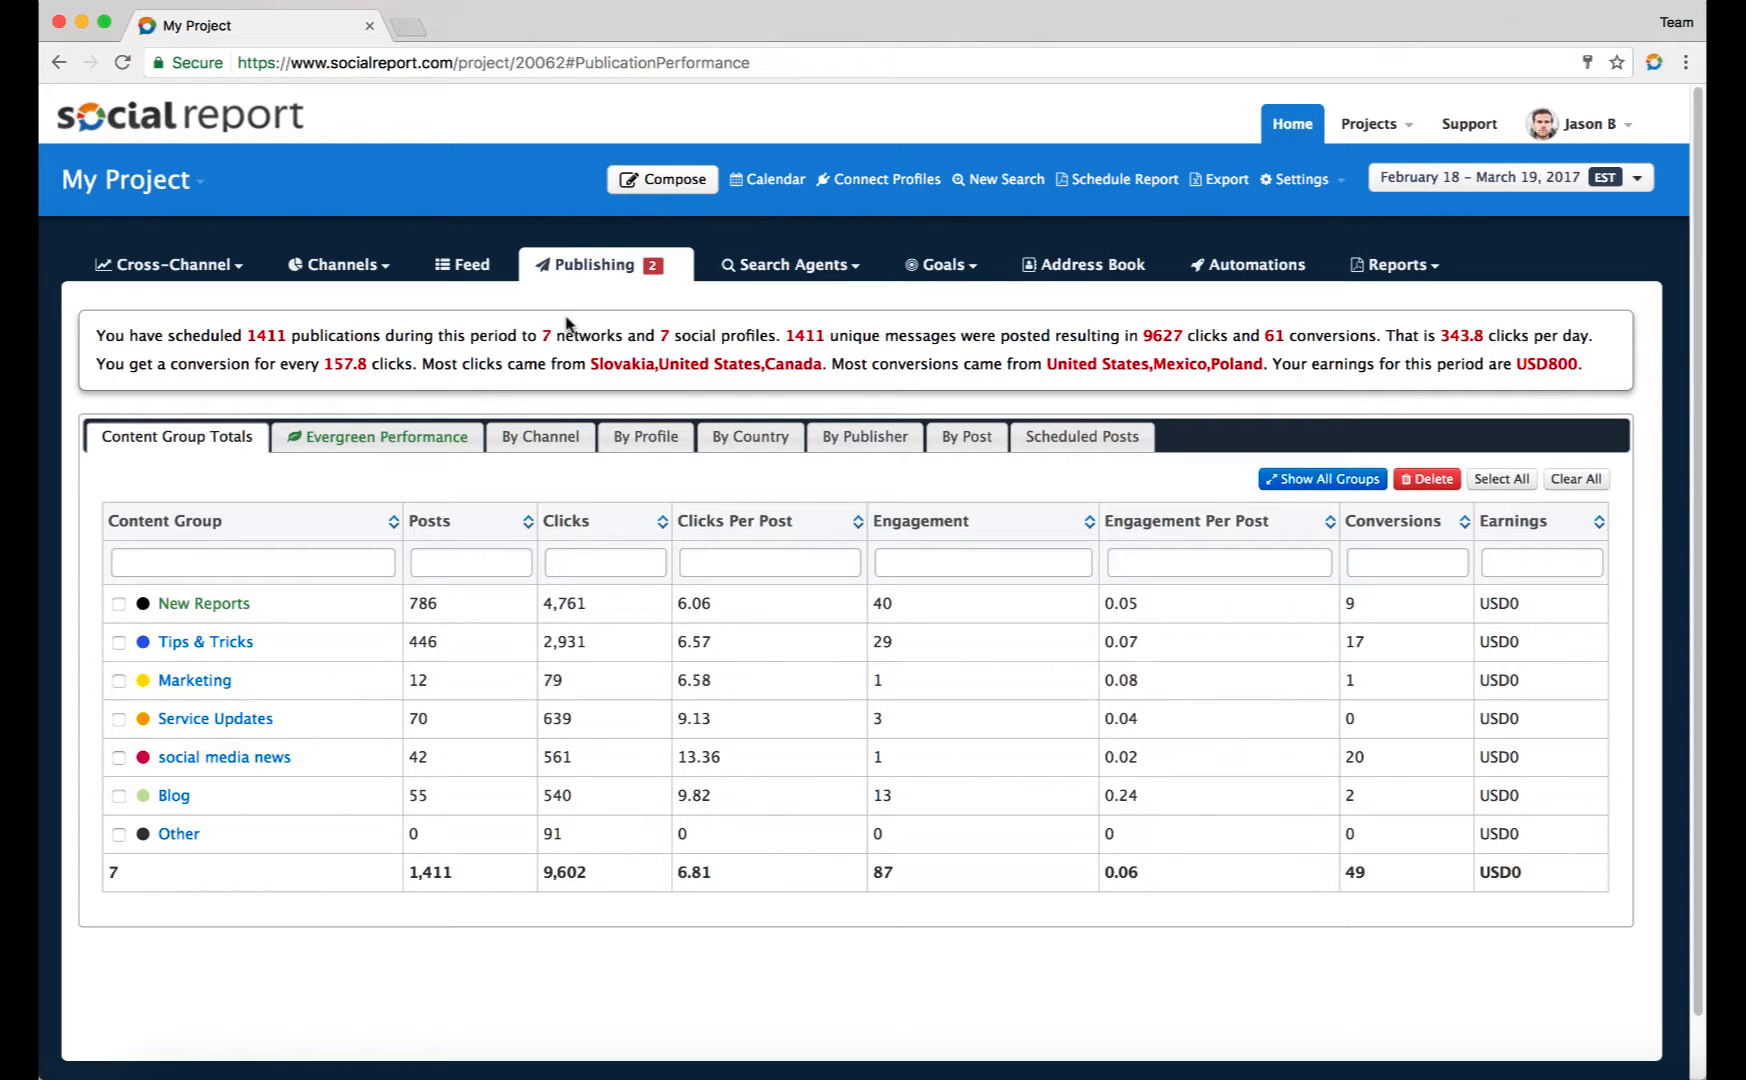
# Open the March calendar and filter its content groups down to Blog only
pyautogui.click(596, 264)
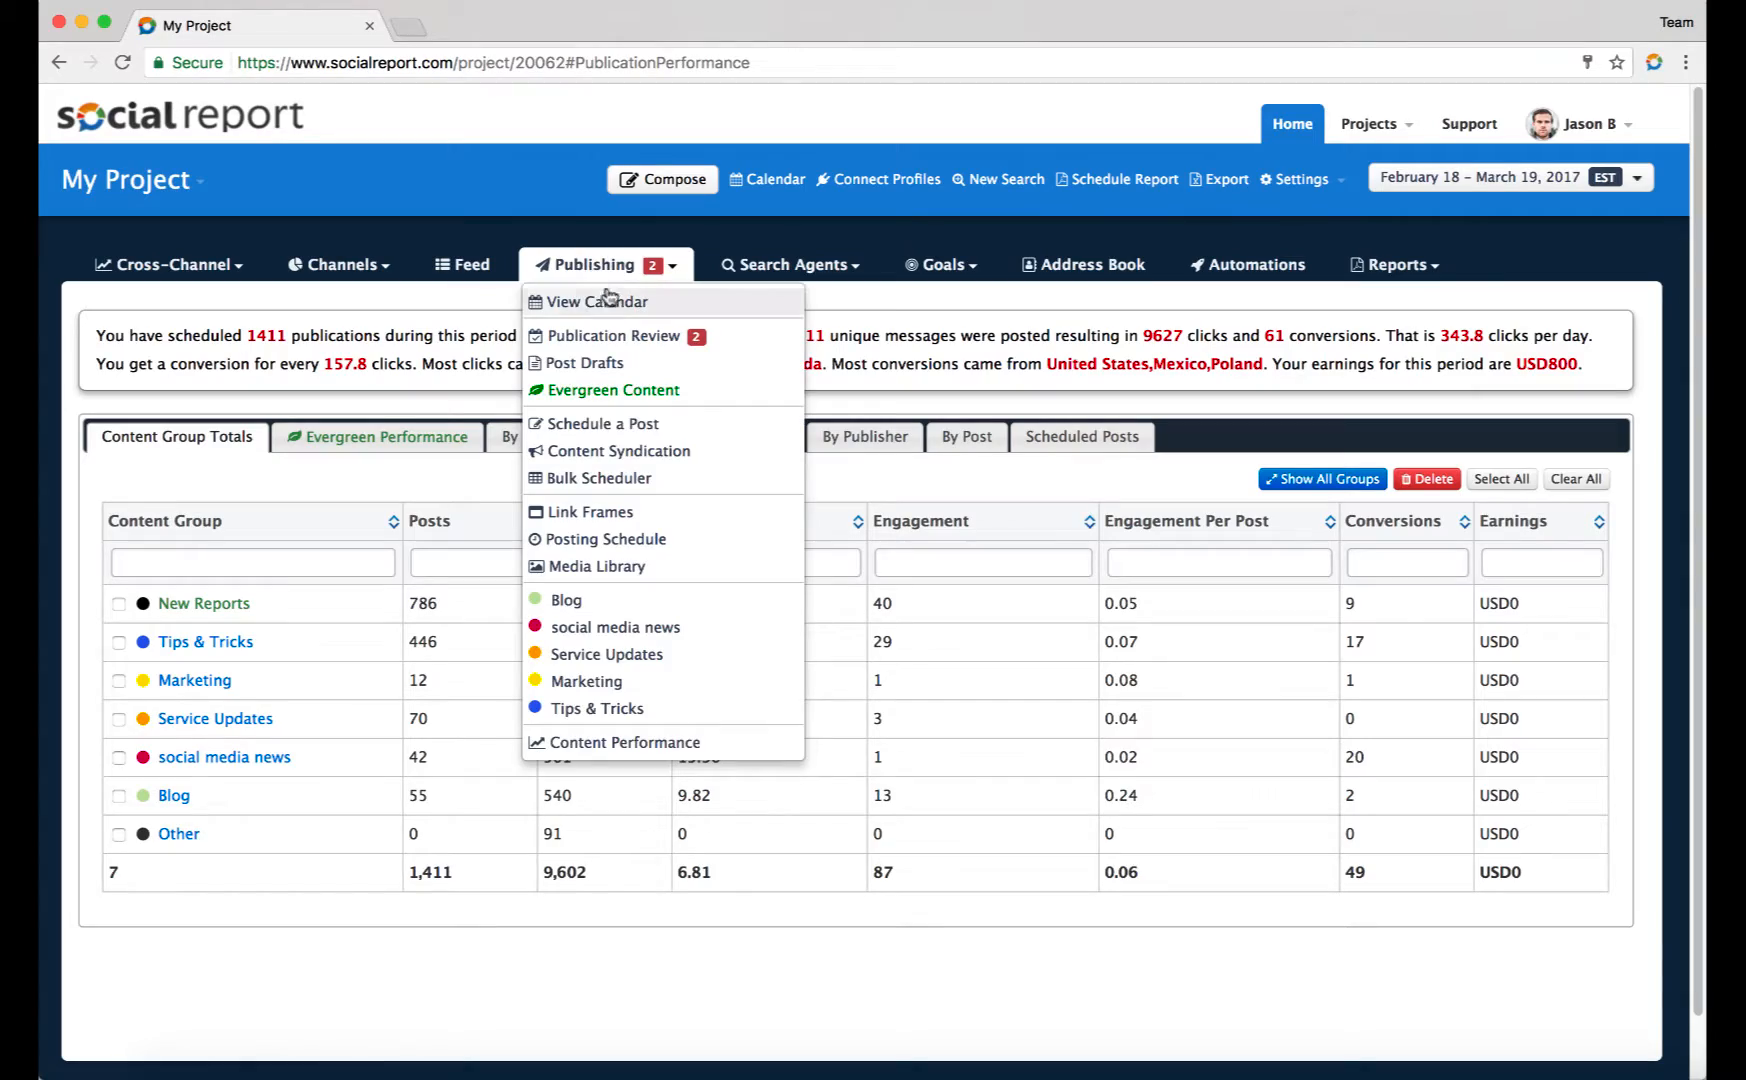
pyautogui.click(596, 301)
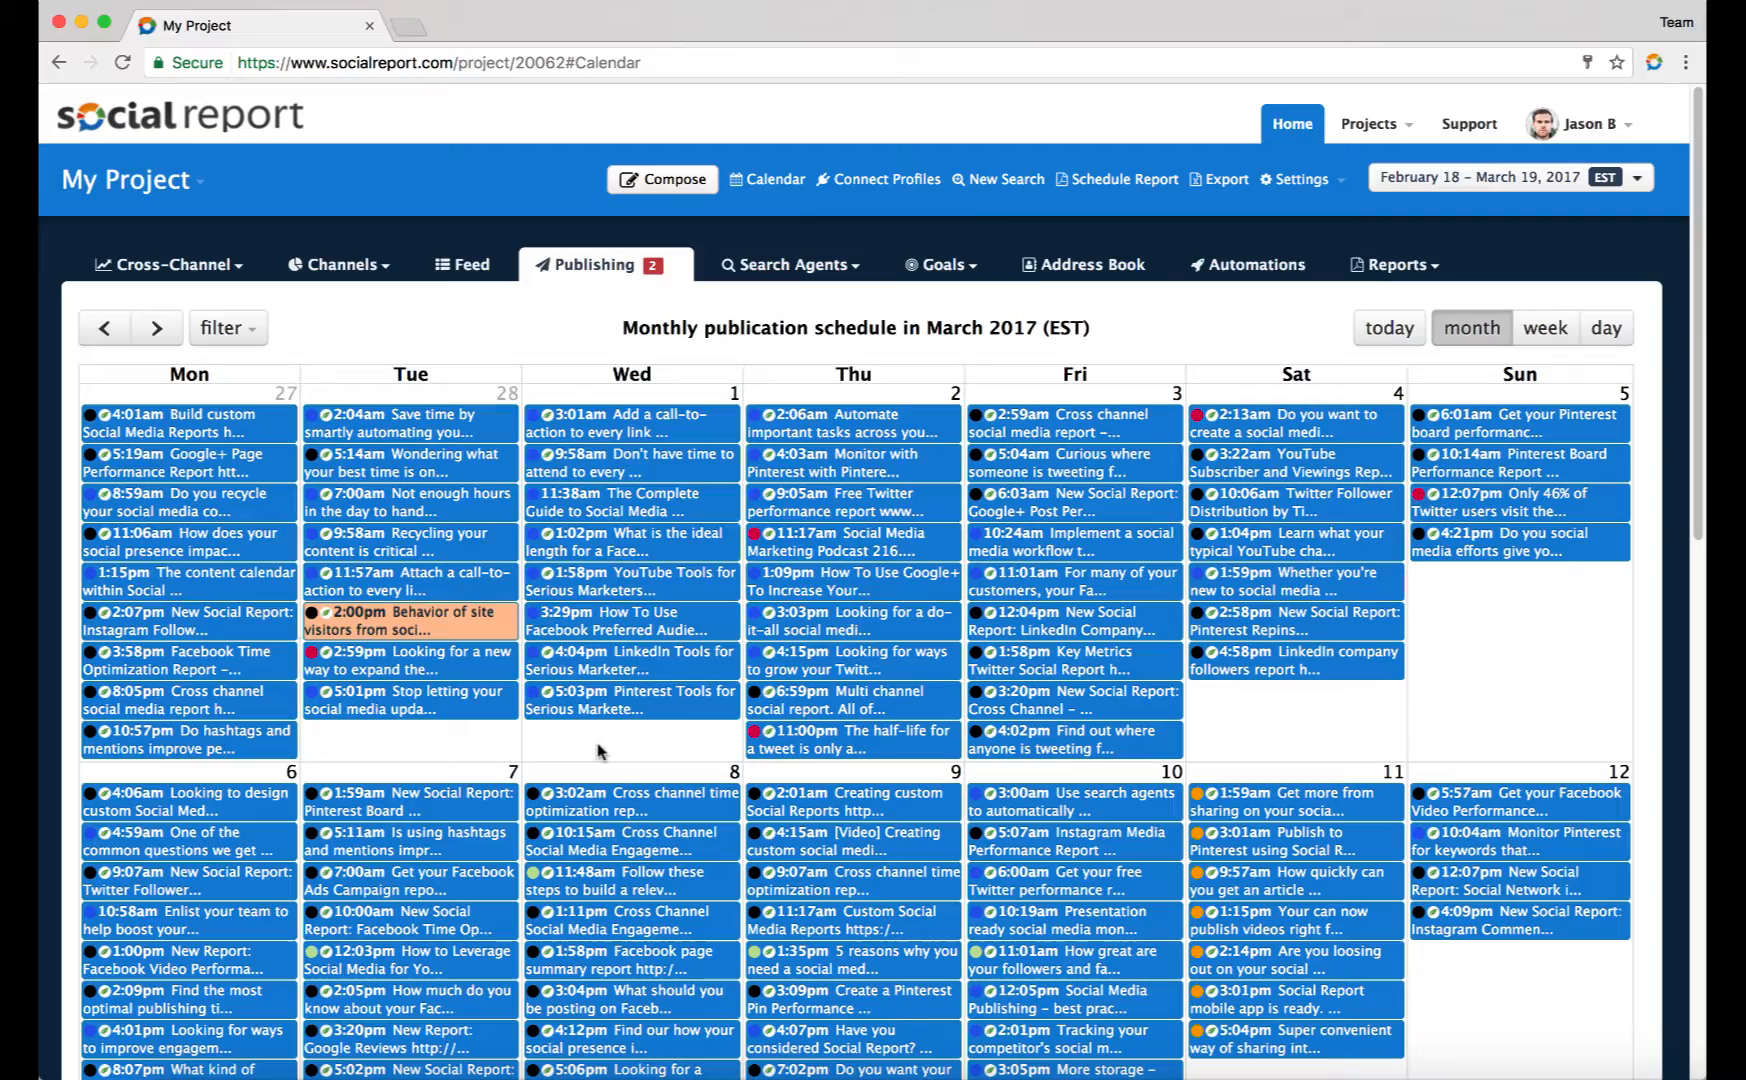
pyautogui.click(227, 328)
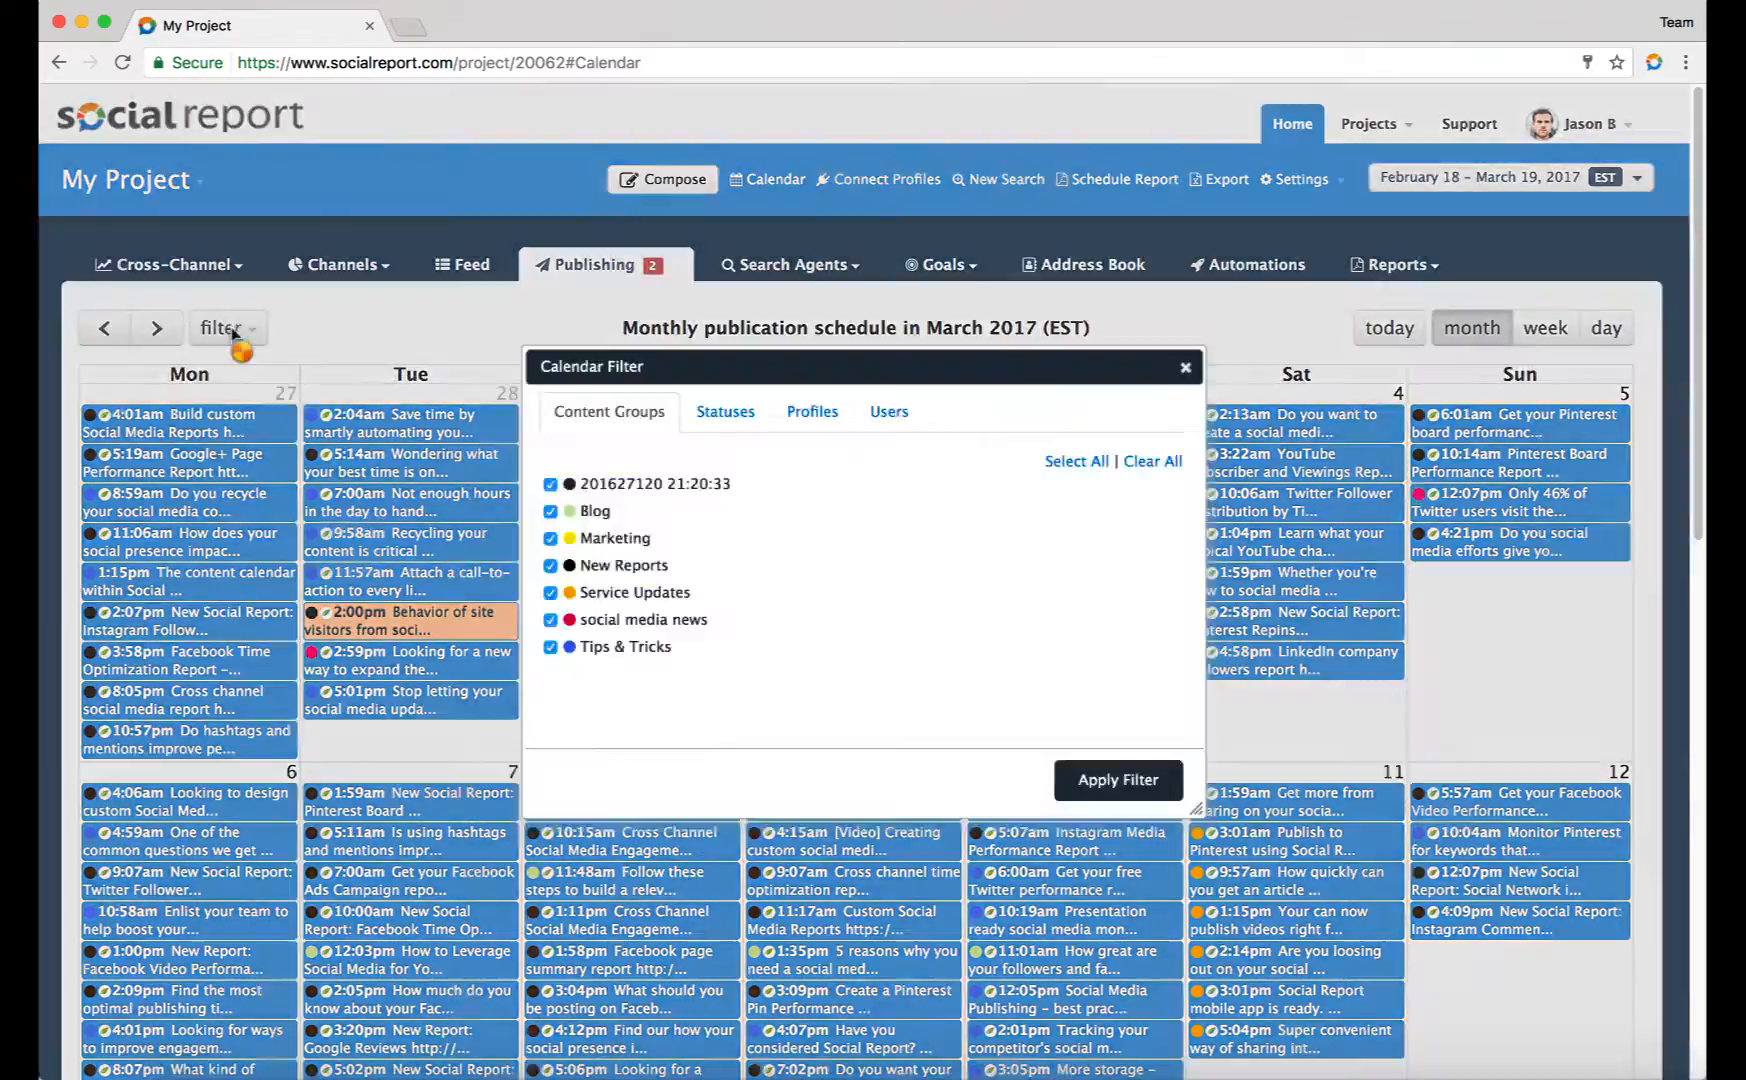
pyautogui.click(550, 484)
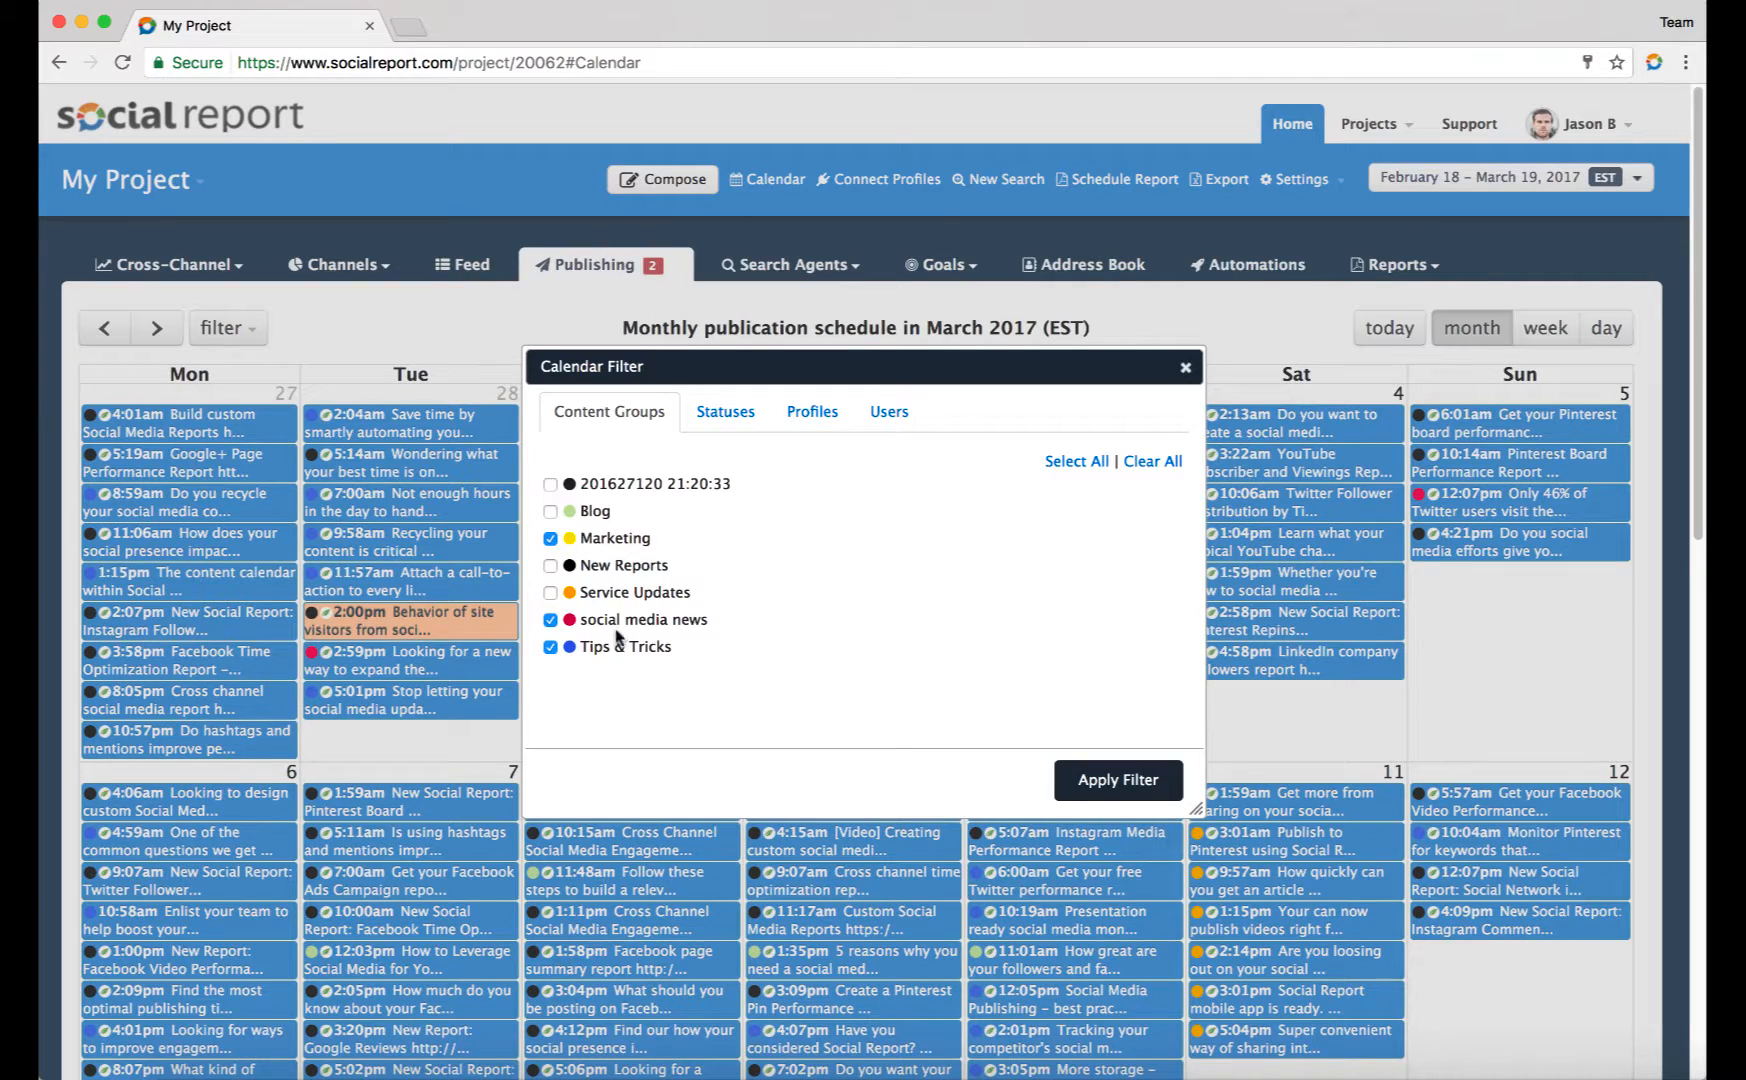
pyautogui.click(1118, 780)
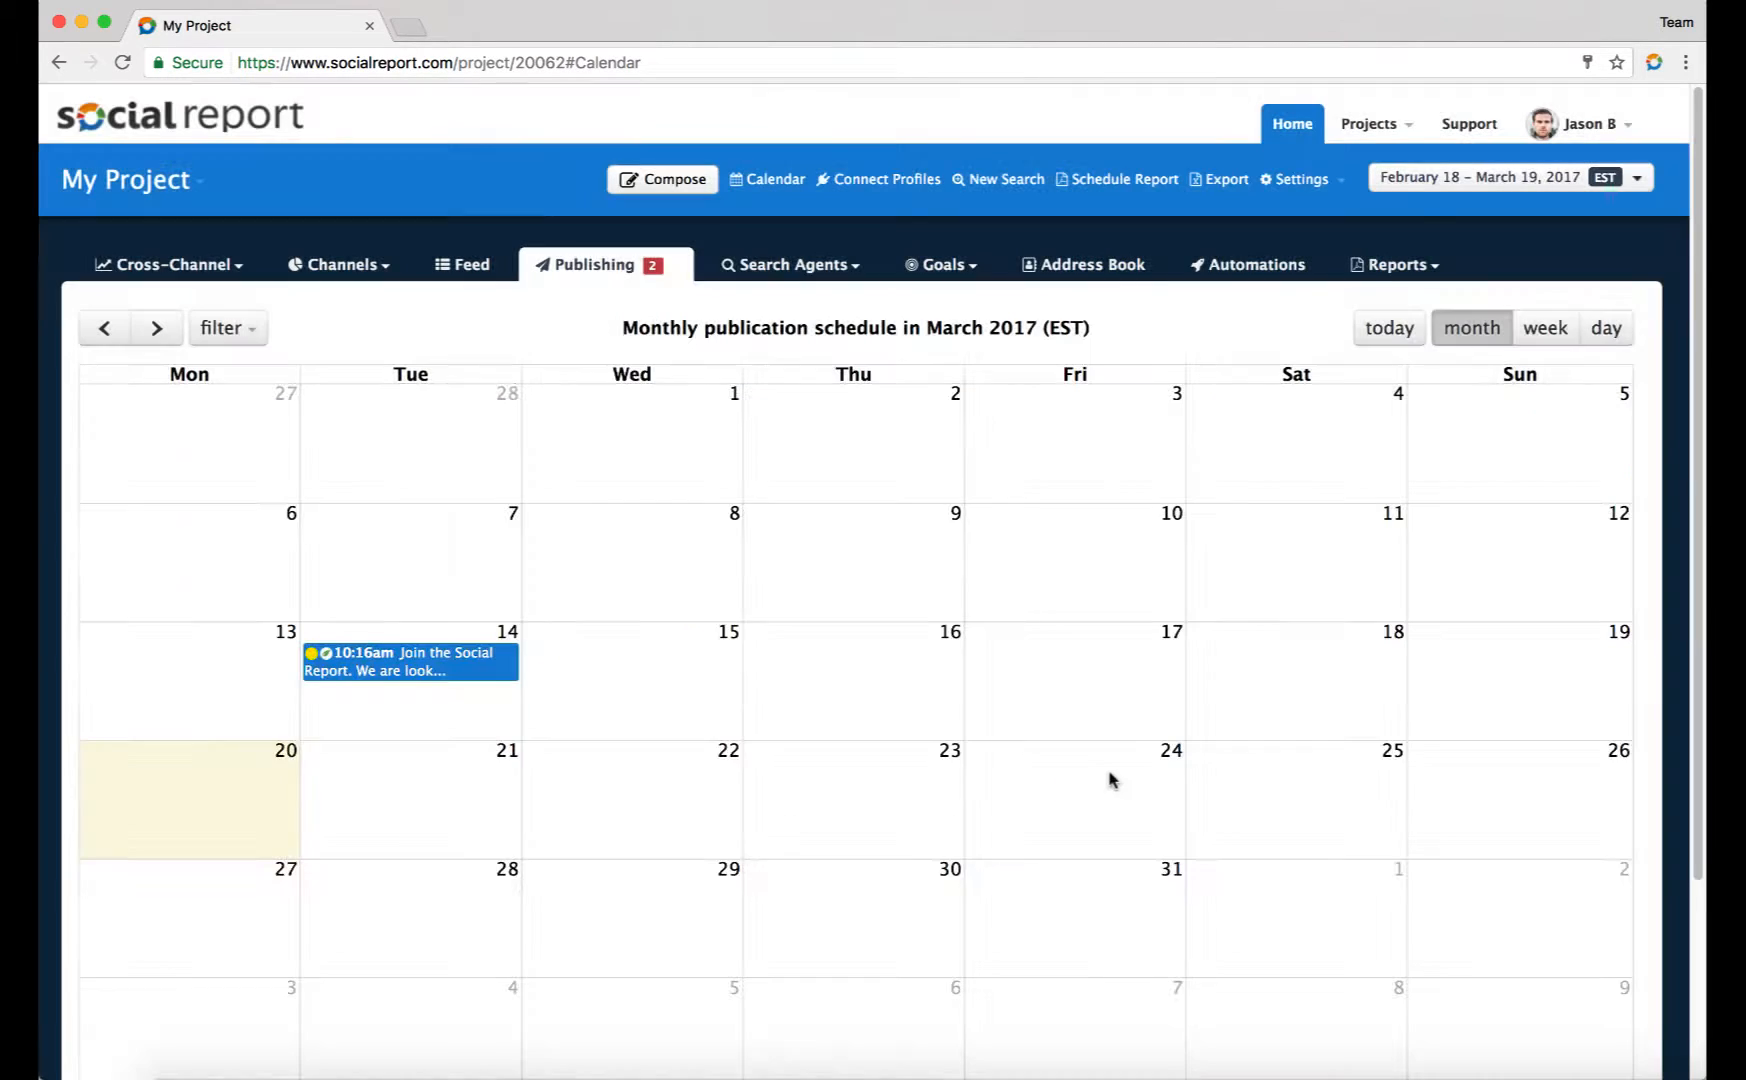
pyautogui.moveTo(254, 312)
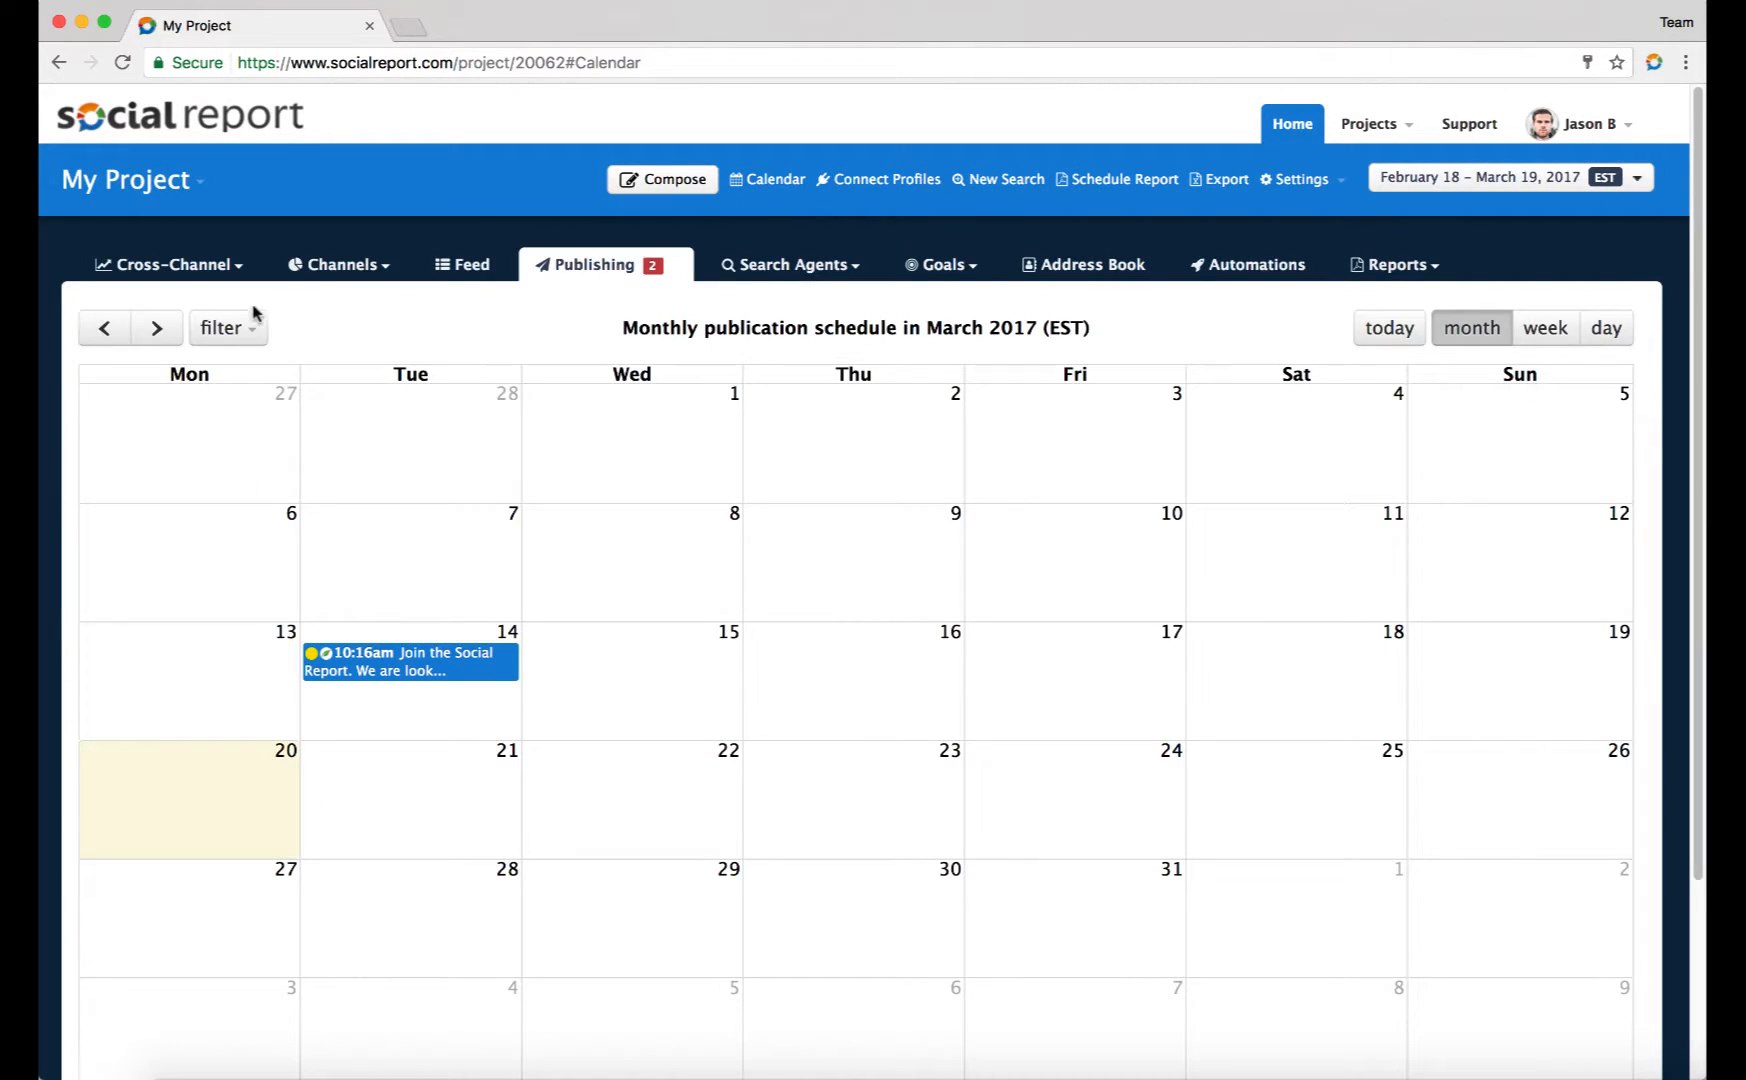
pyautogui.click(227, 328)
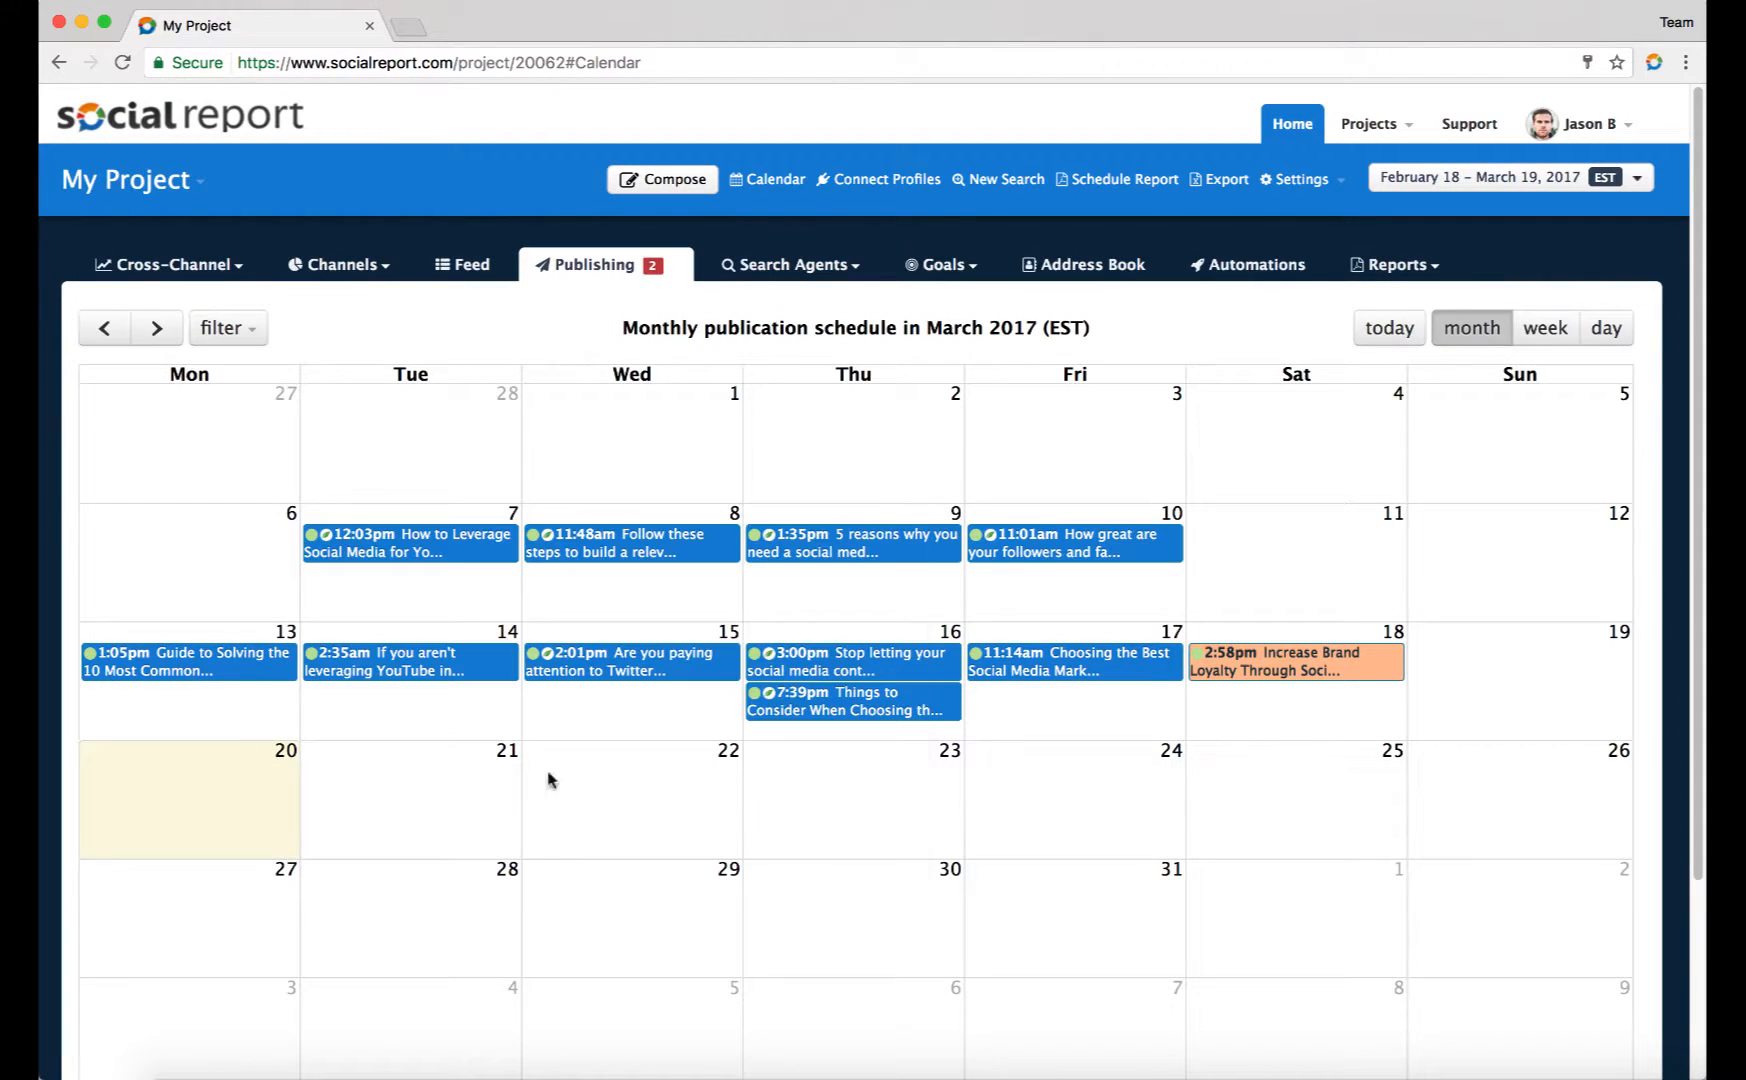
pyautogui.moveTo(726, 726)
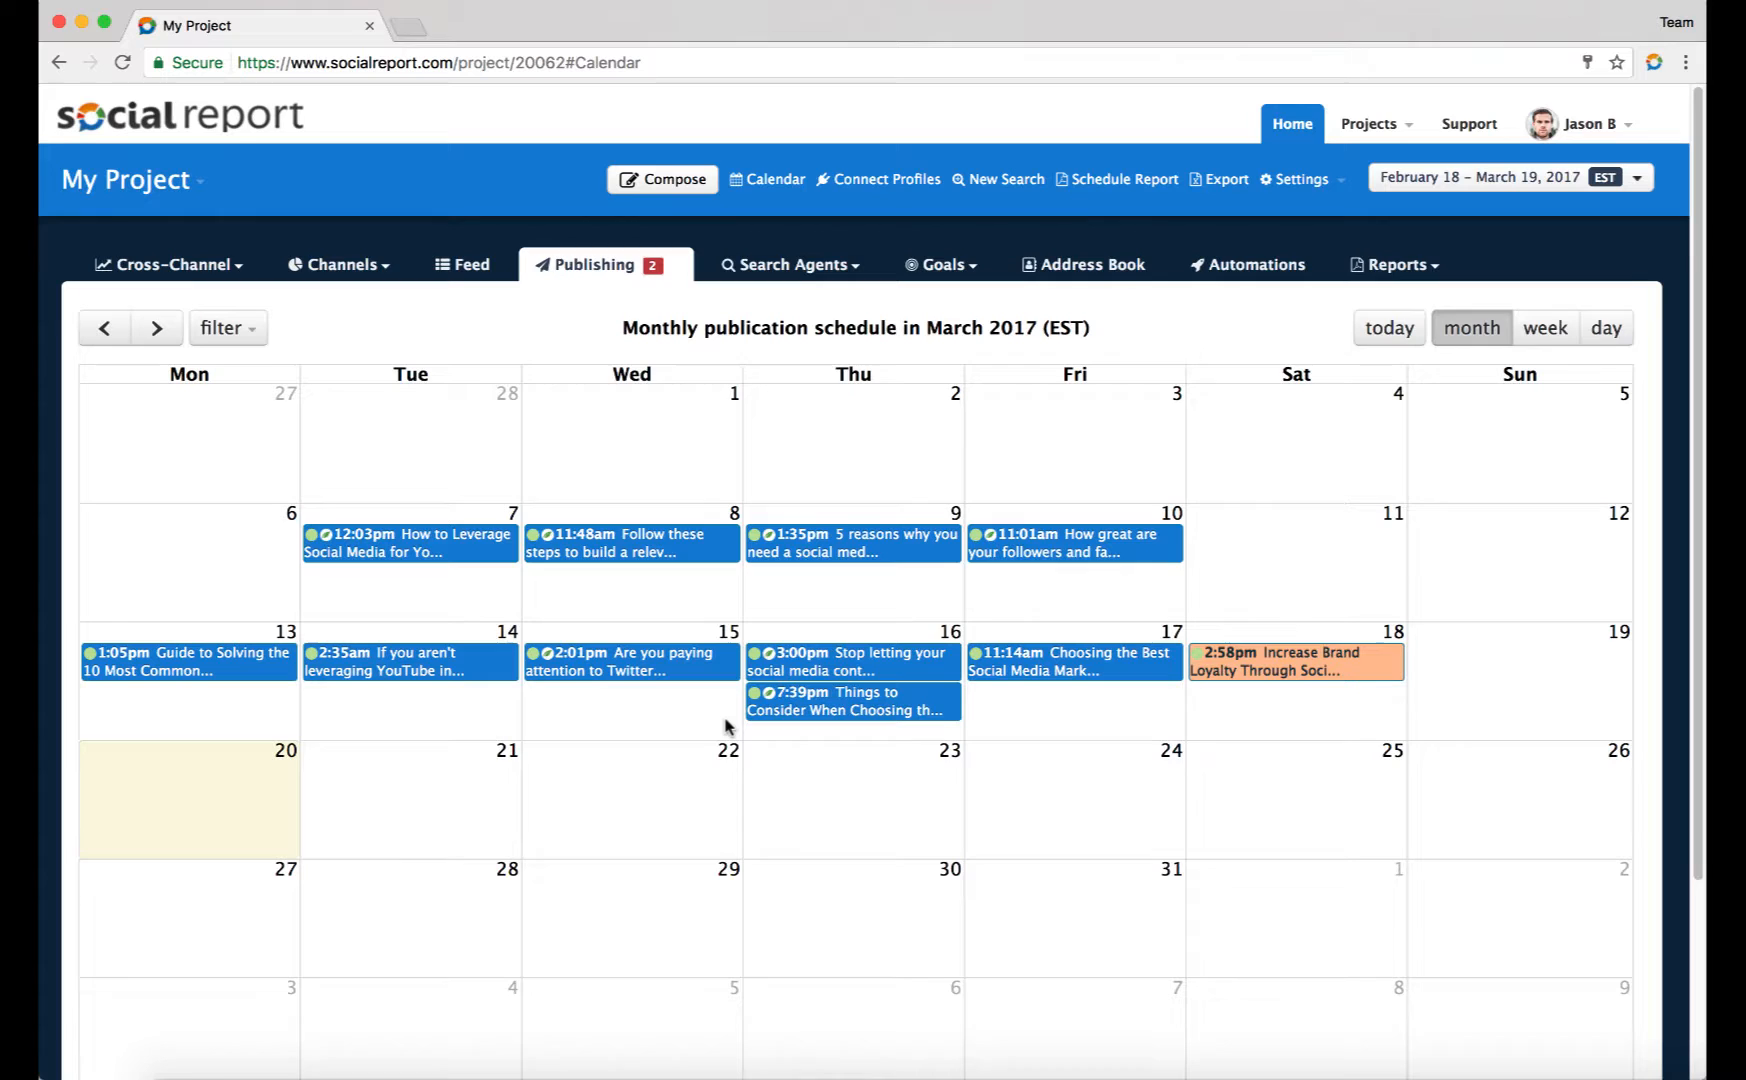
# Open the Blog content group page and set its colour dot to green
pyautogui.click(593, 264)
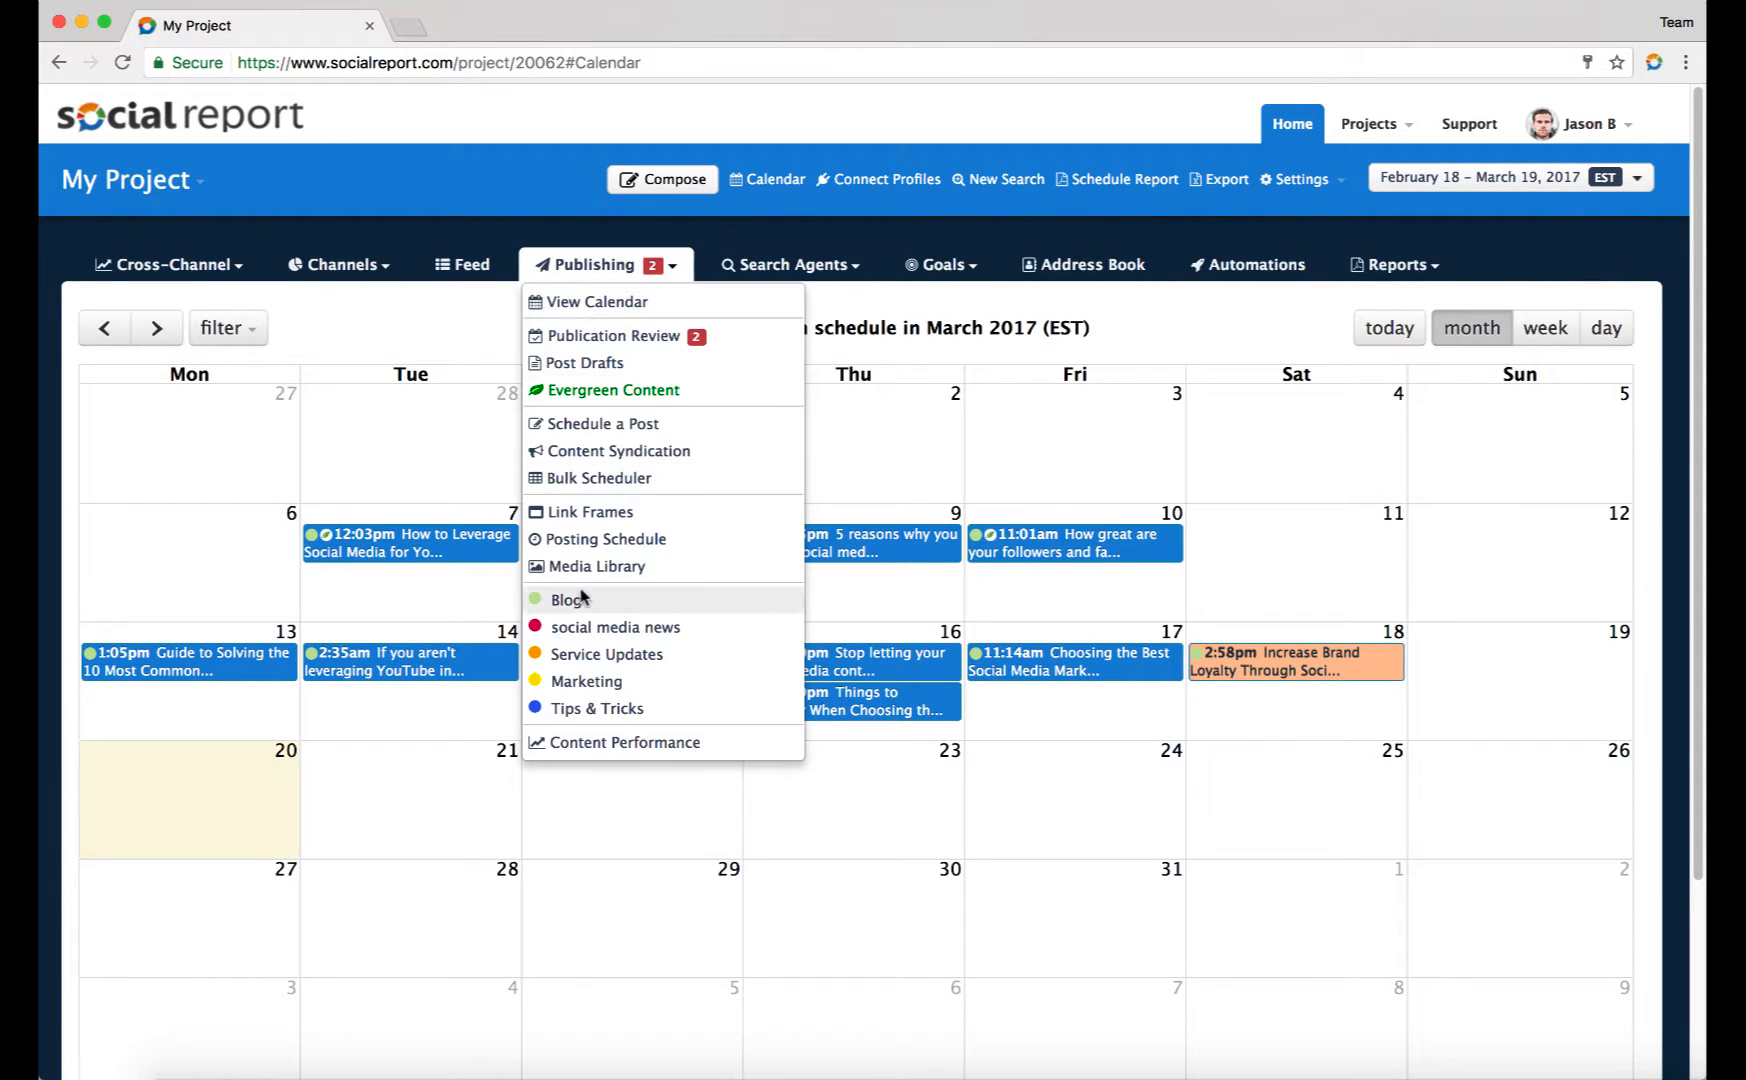
pyautogui.click(566, 599)
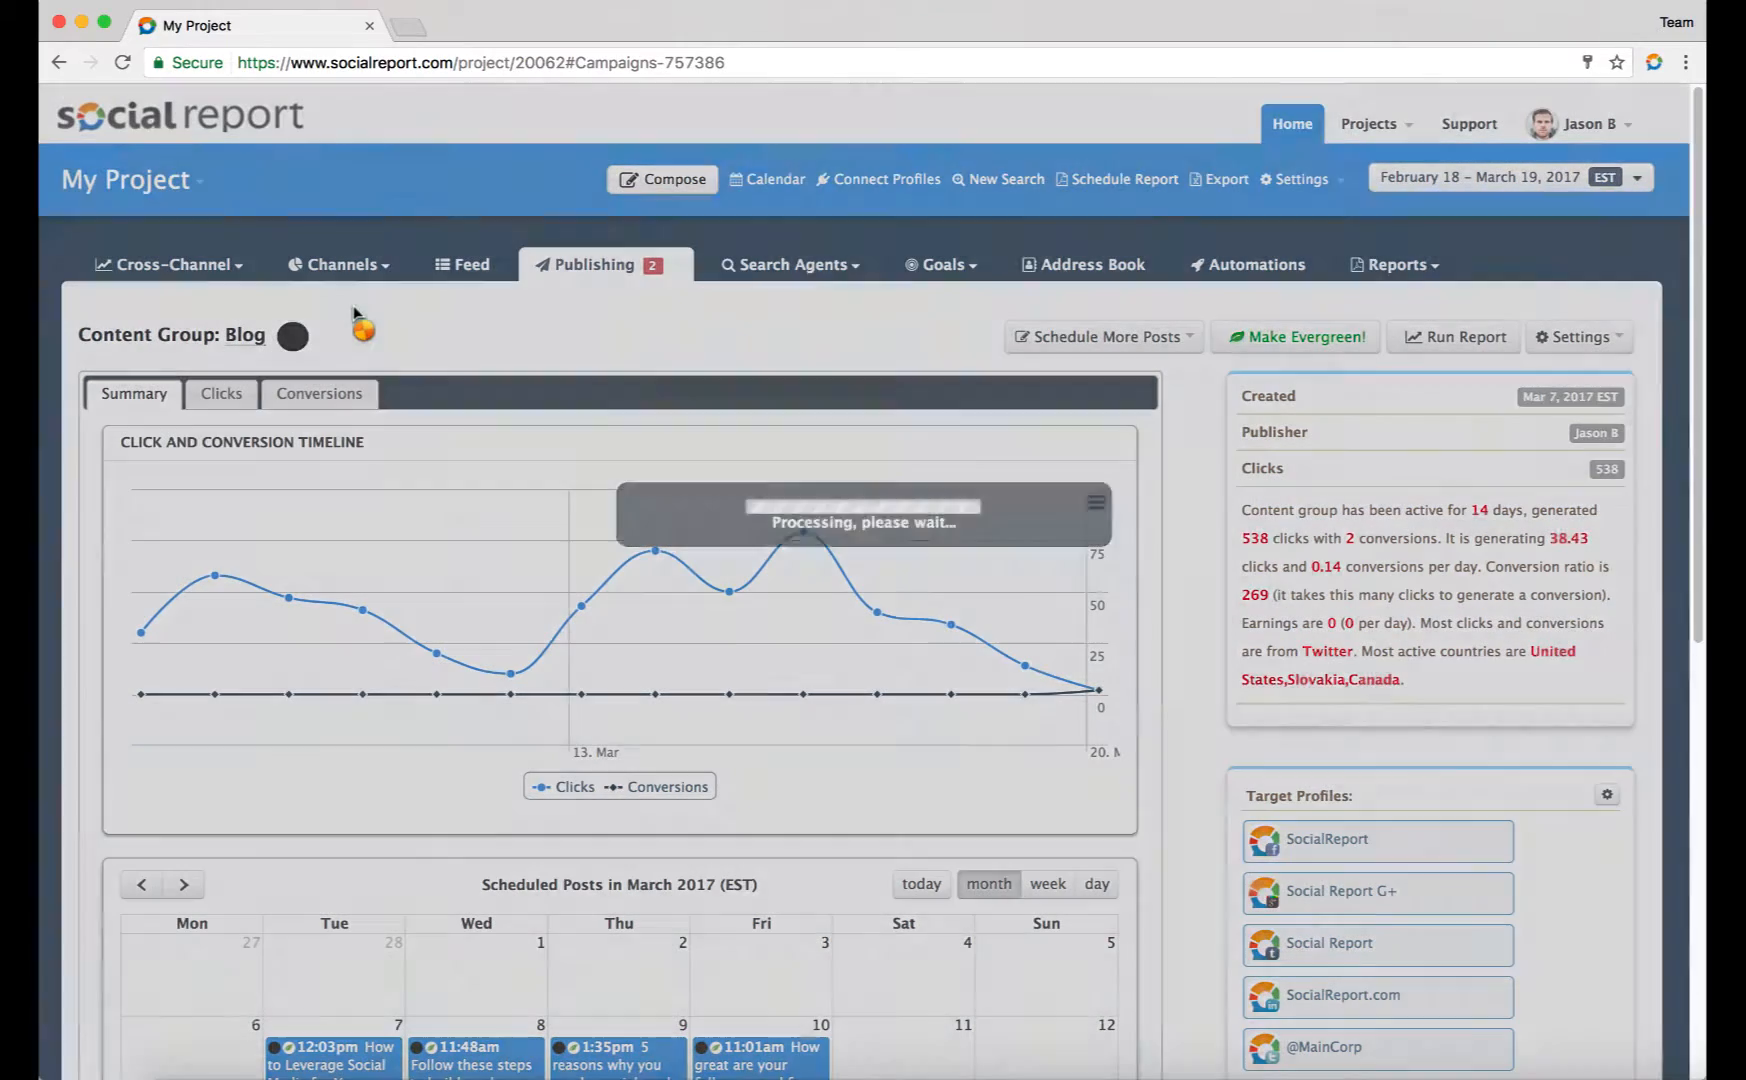
pyautogui.click(292, 337)
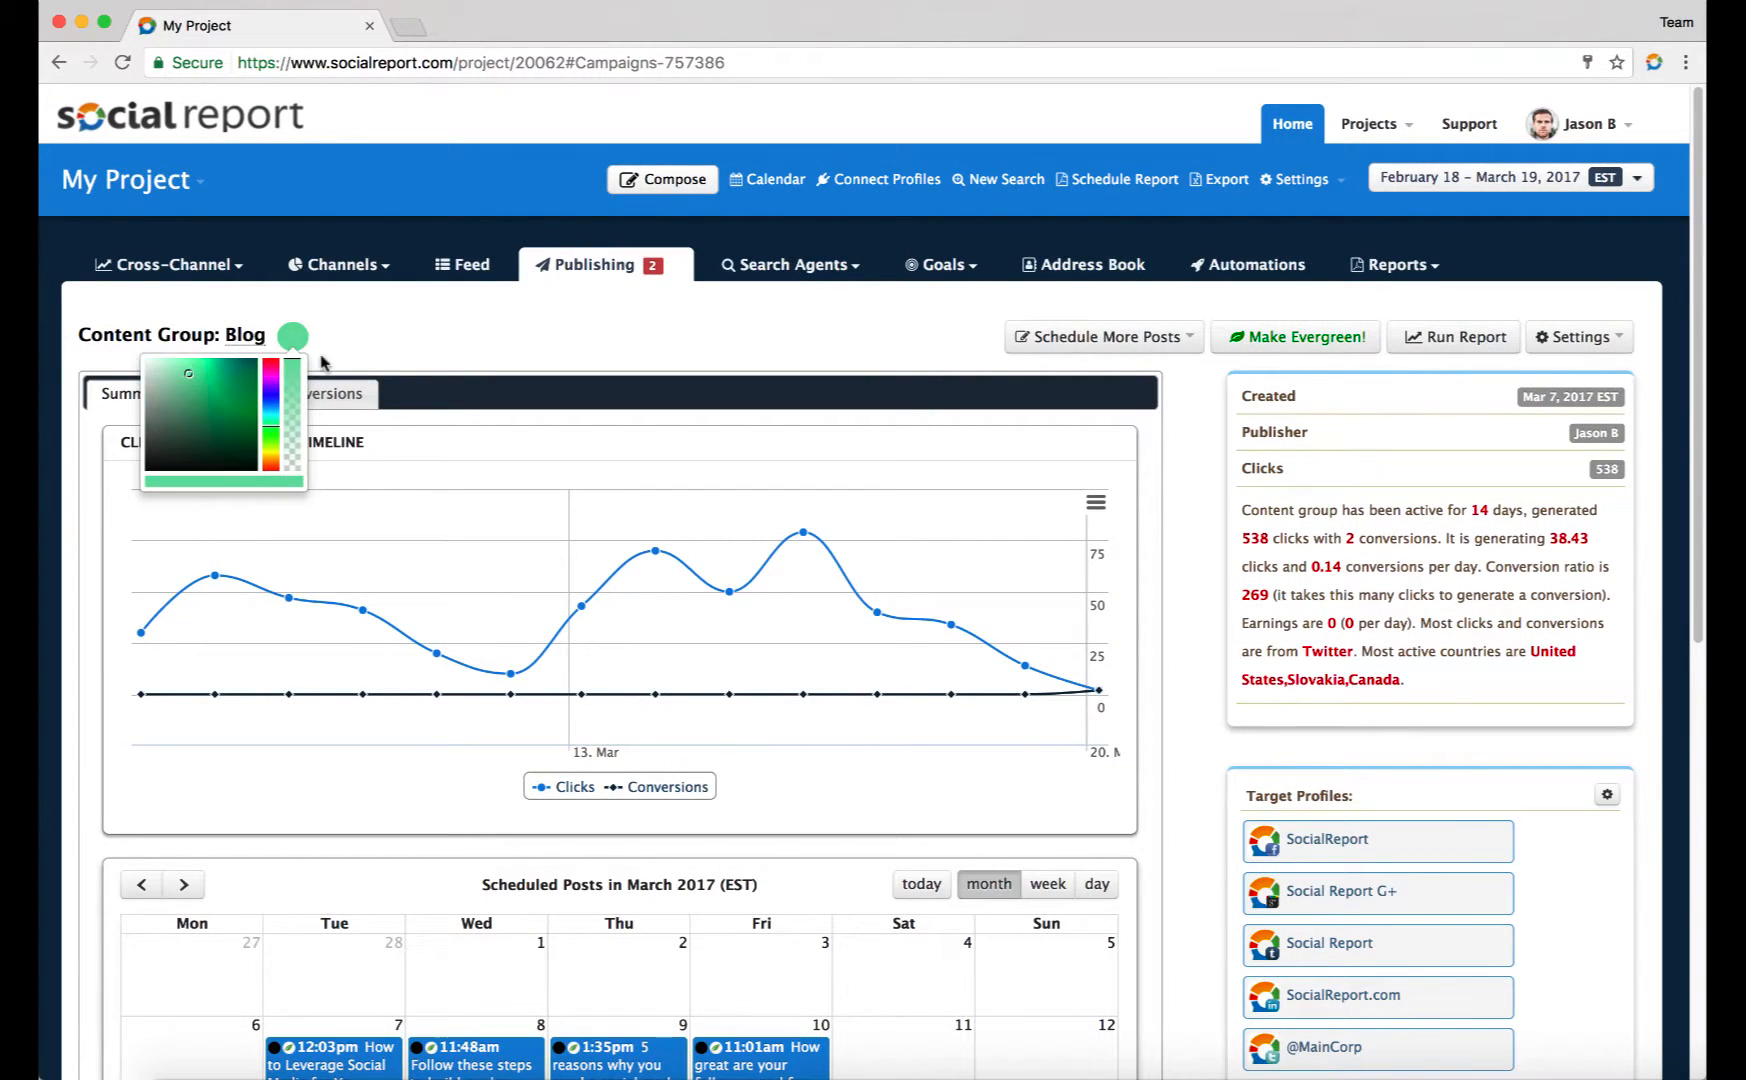
pyautogui.click(603, 264)
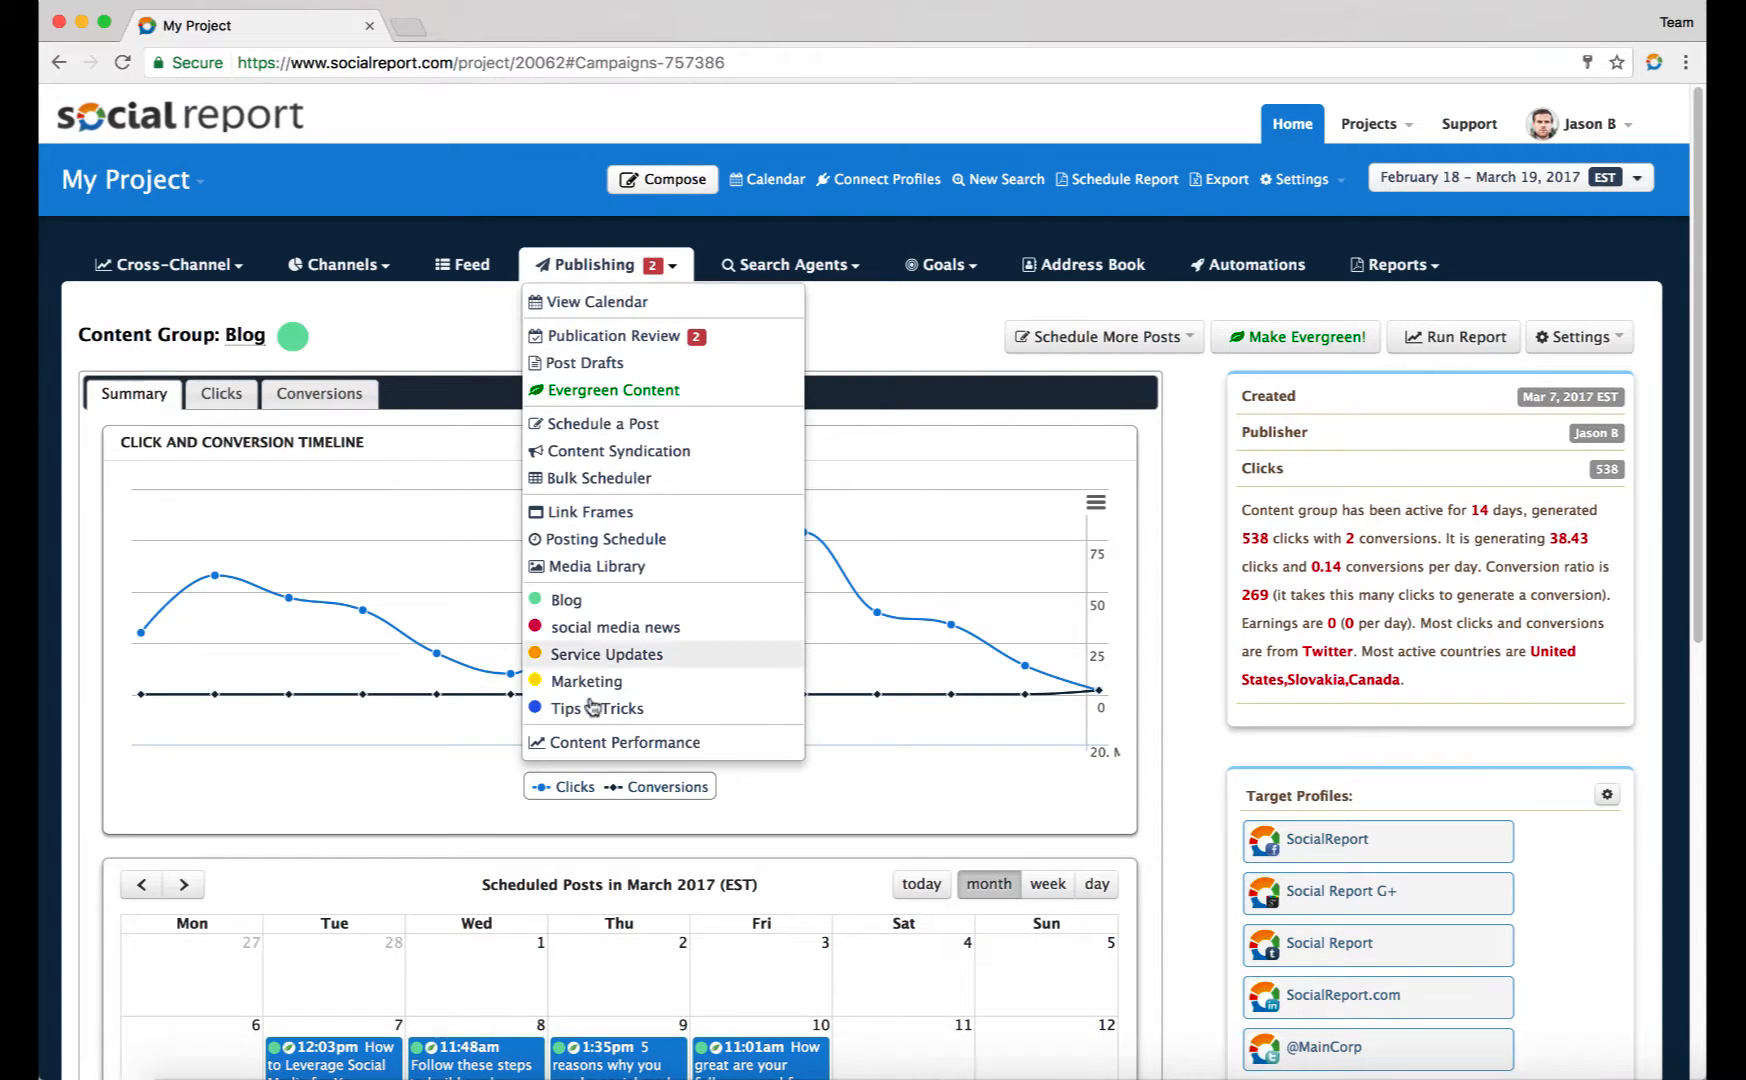
# Reopen Publishing > Content Performance to see the Content Group Totals table
pyautogui.click(624, 742)
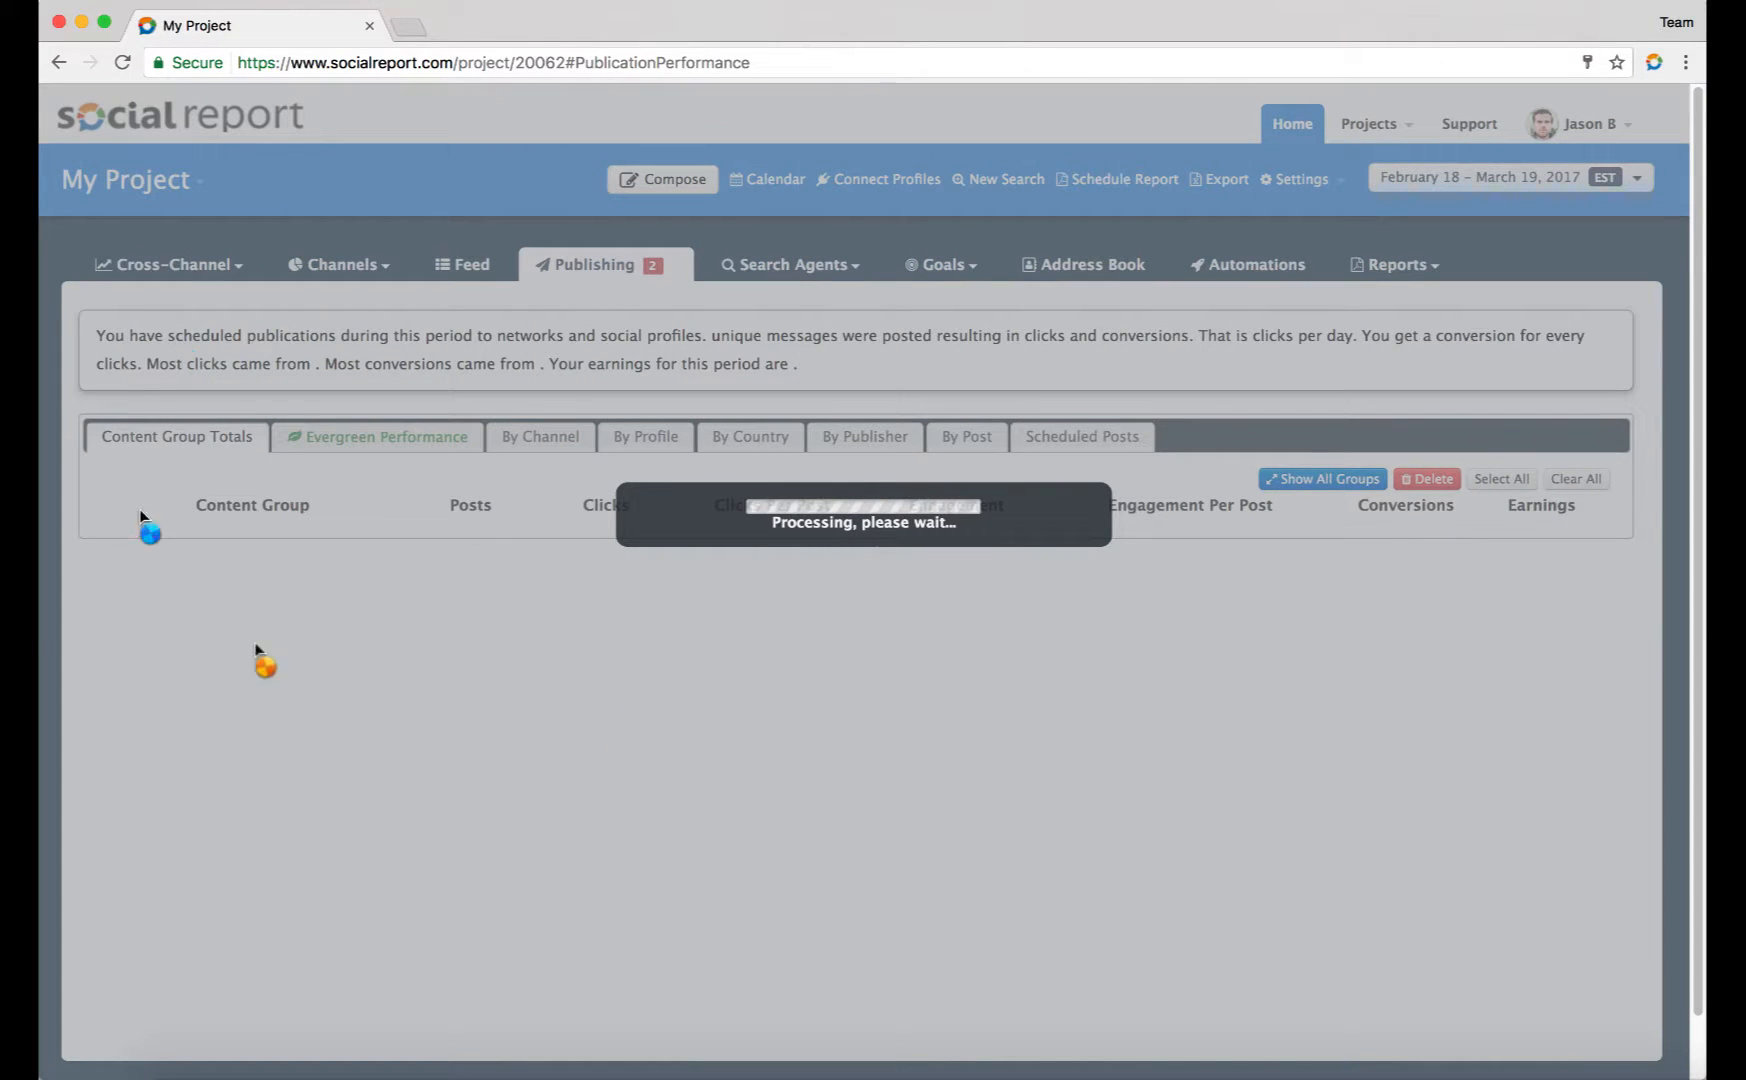
pyautogui.moveTo(446, 583)
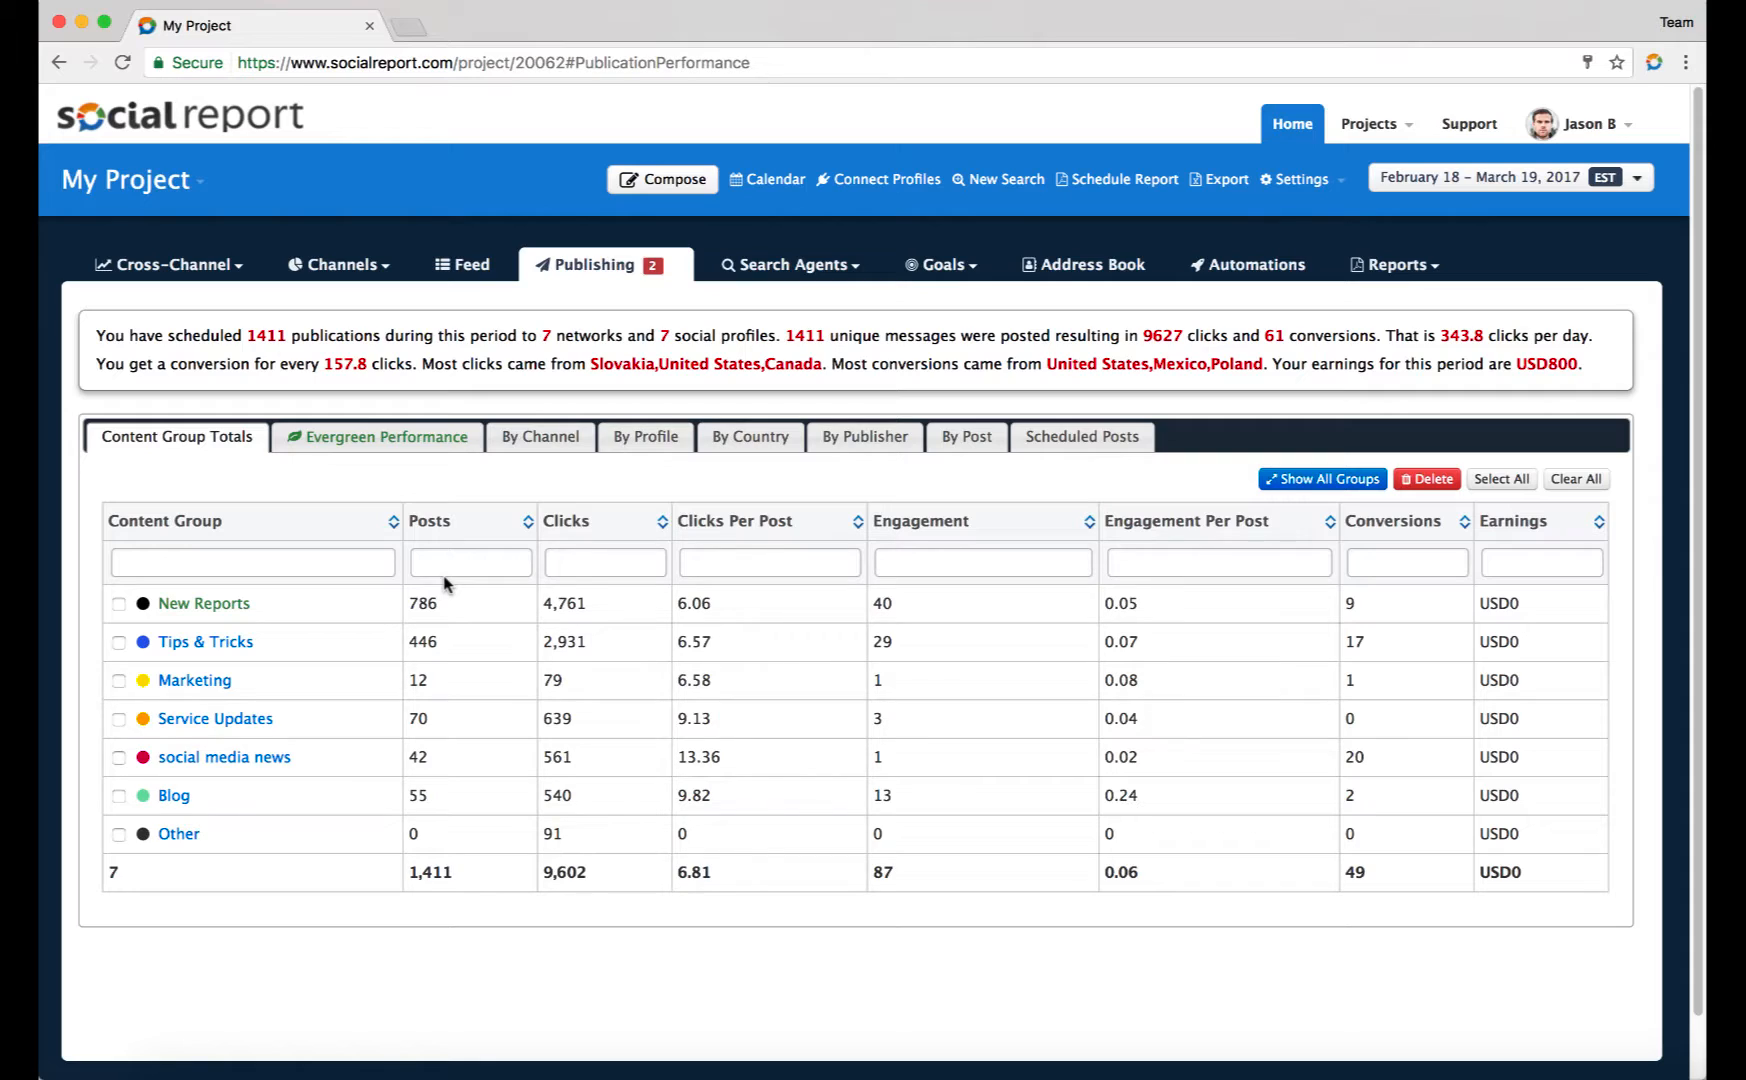
pyautogui.moveTo(618, 277)
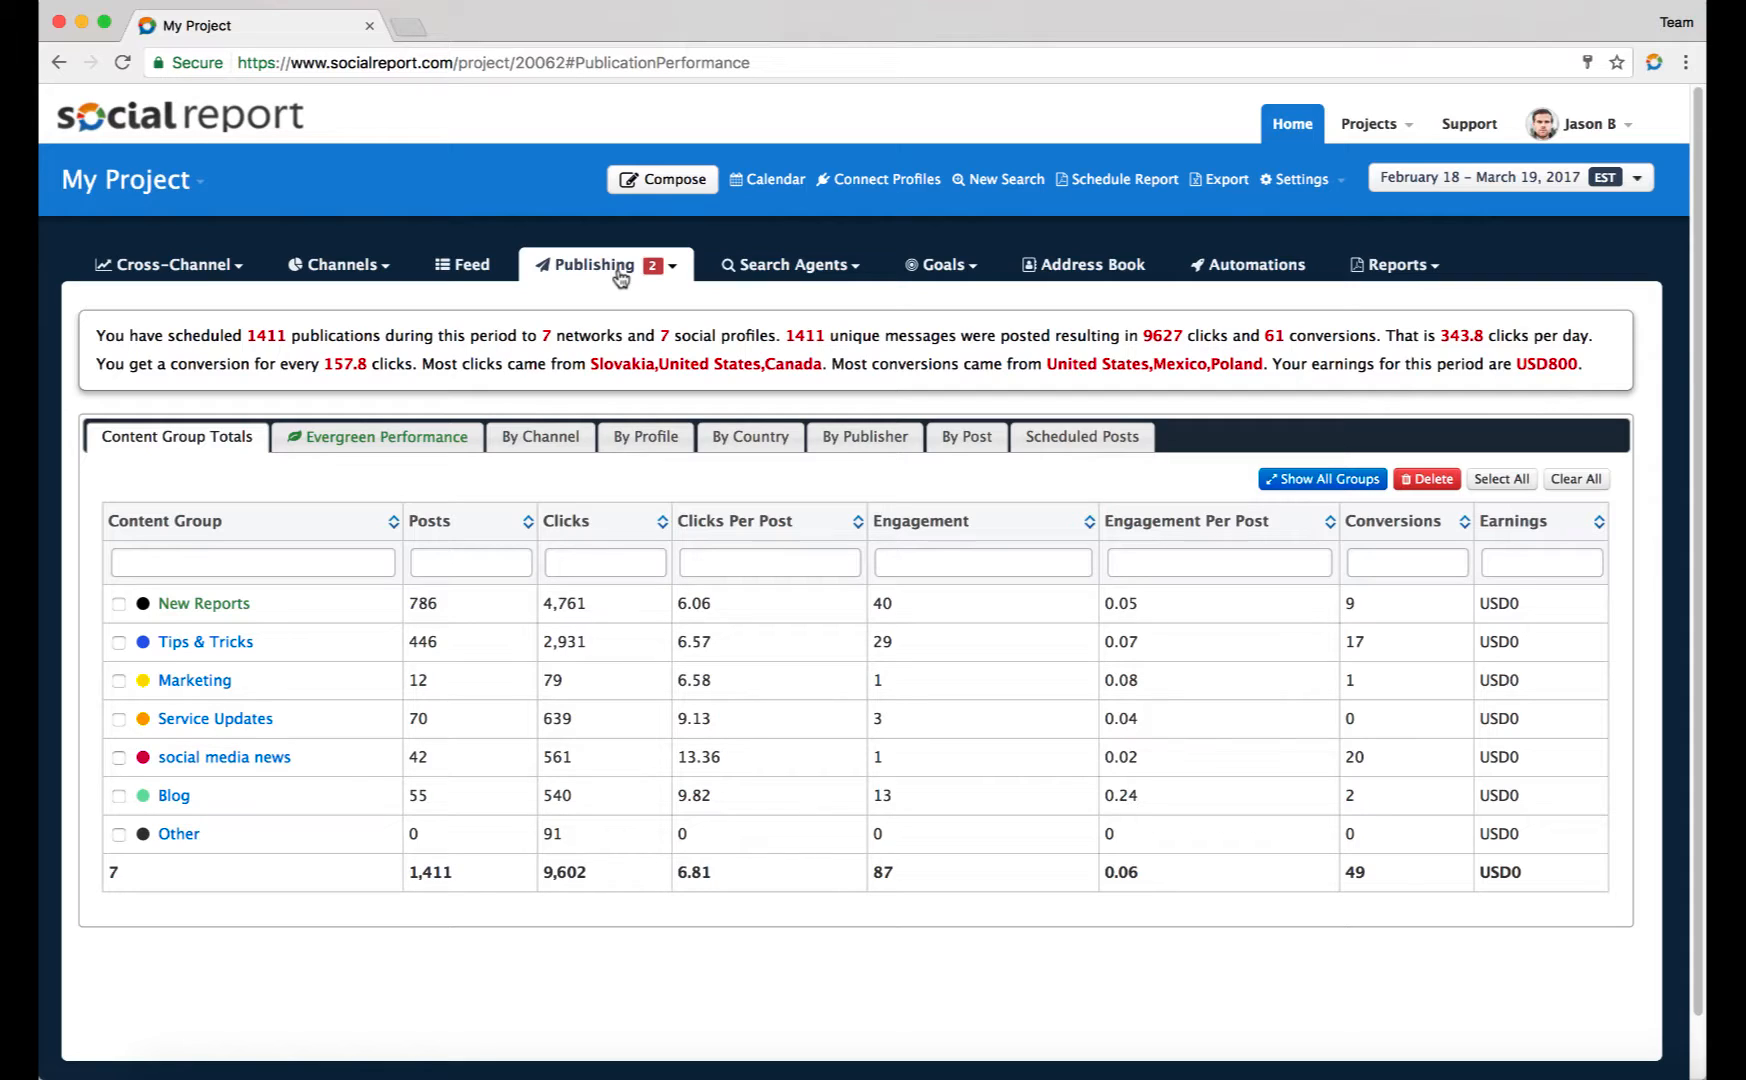
pyautogui.moveTo(662, 179)
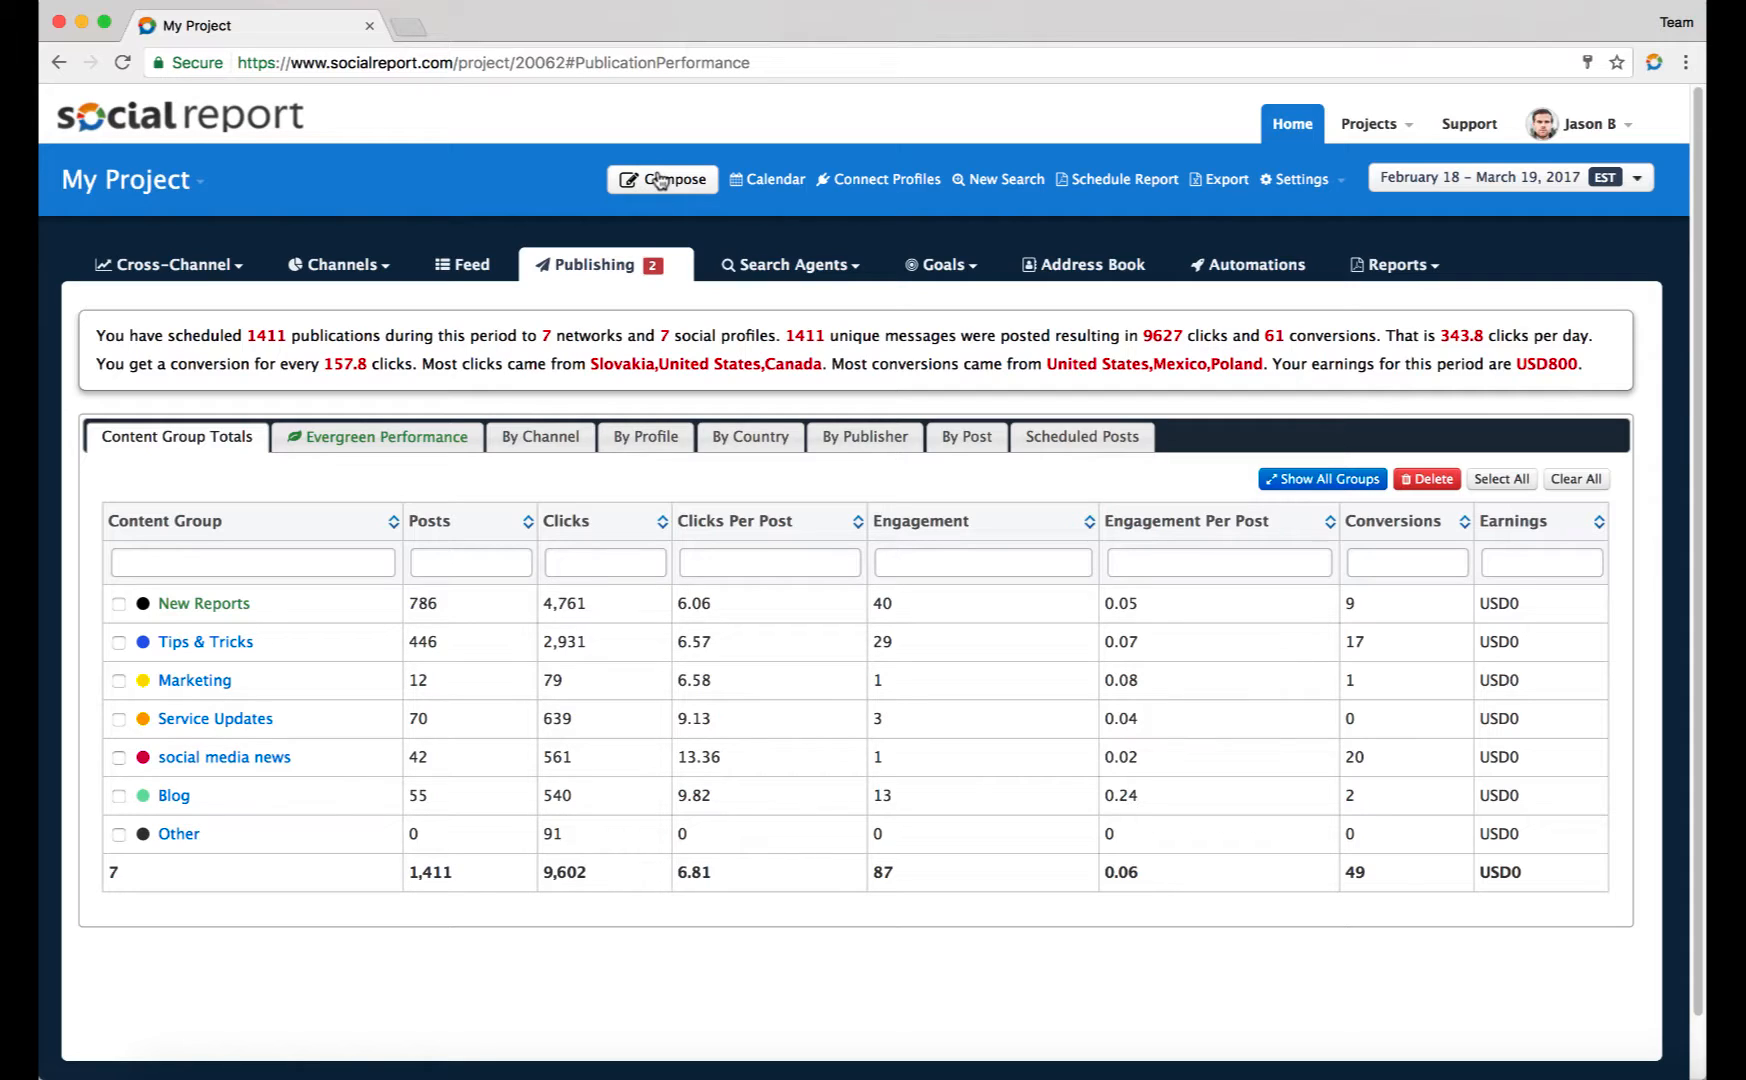